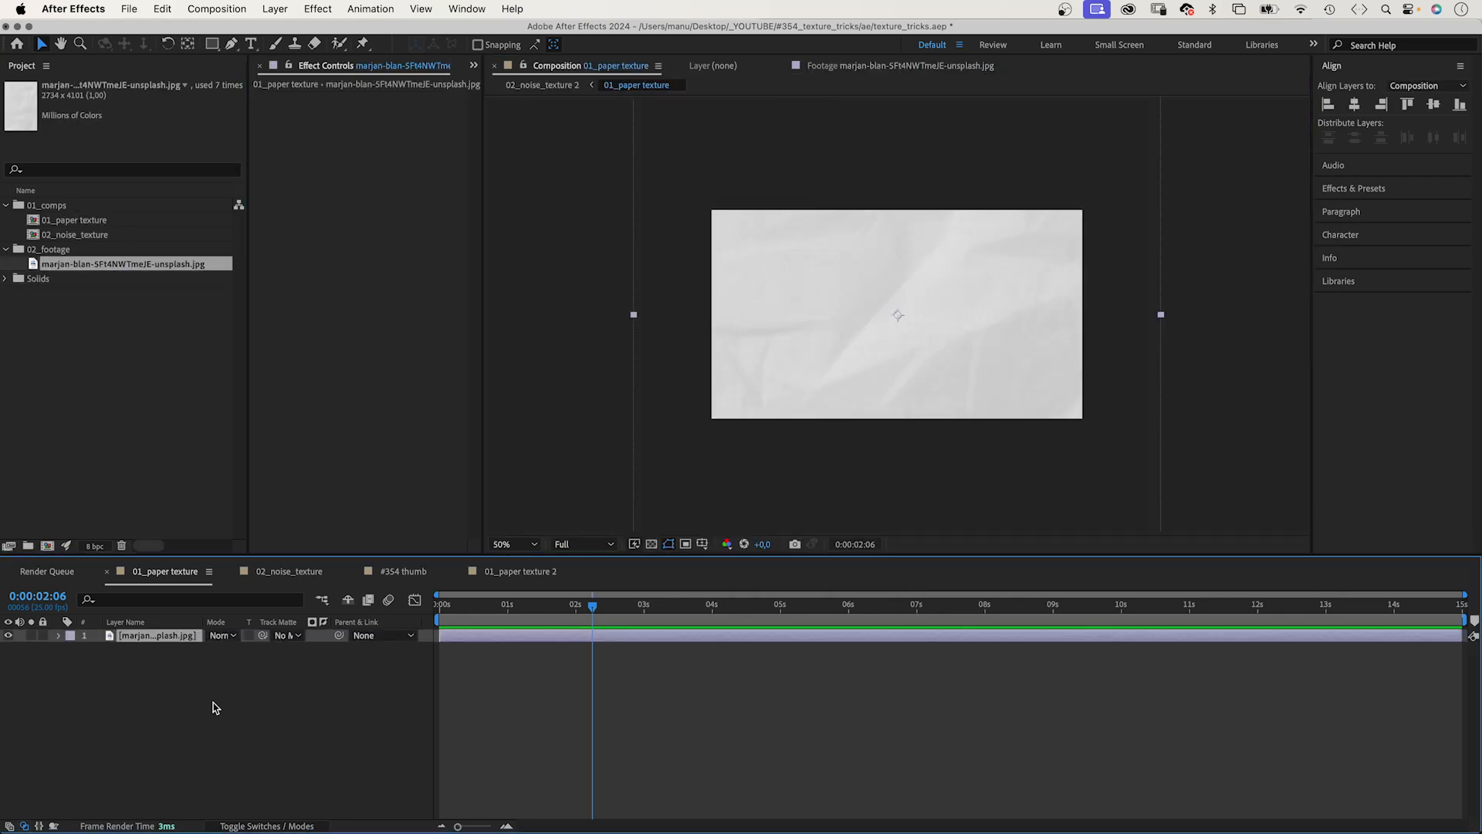
# Darken the paper texture with a downward Curves bend and Exposure gamma correction 0.39.
pyautogui.click(1353, 188)
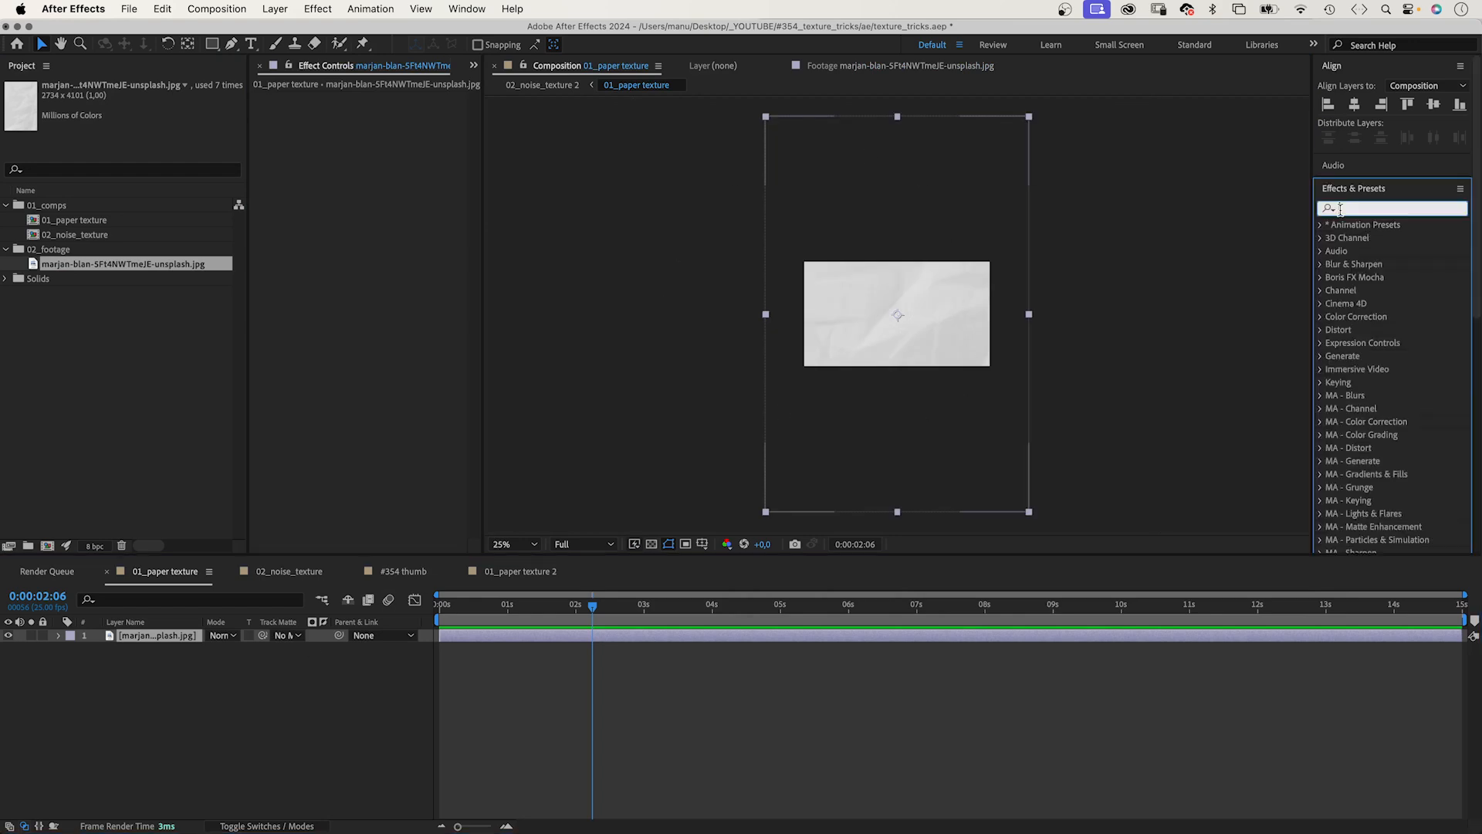
pyautogui.write('curves')
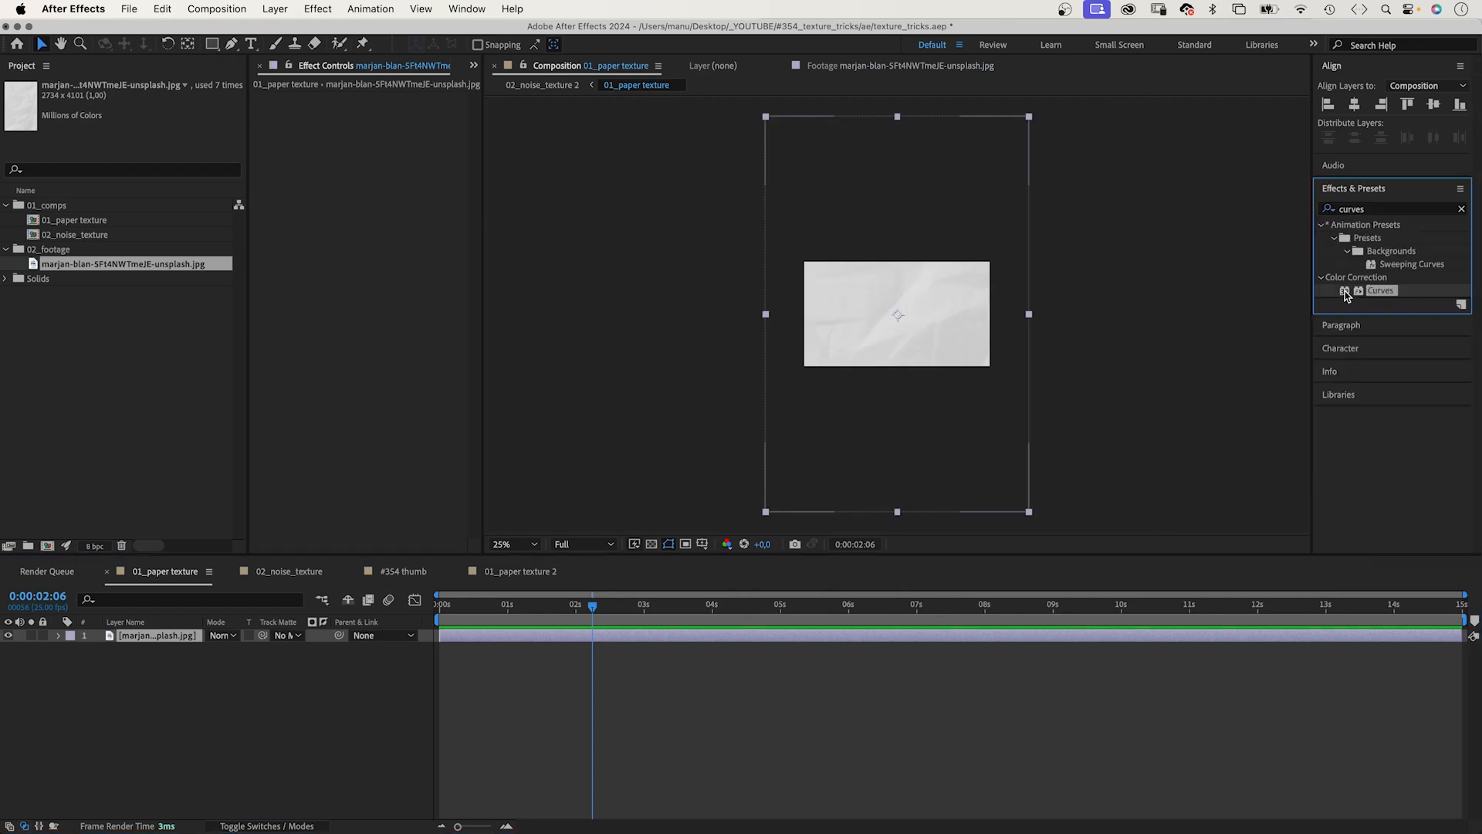
pyautogui.doubleClick(1381, 290)
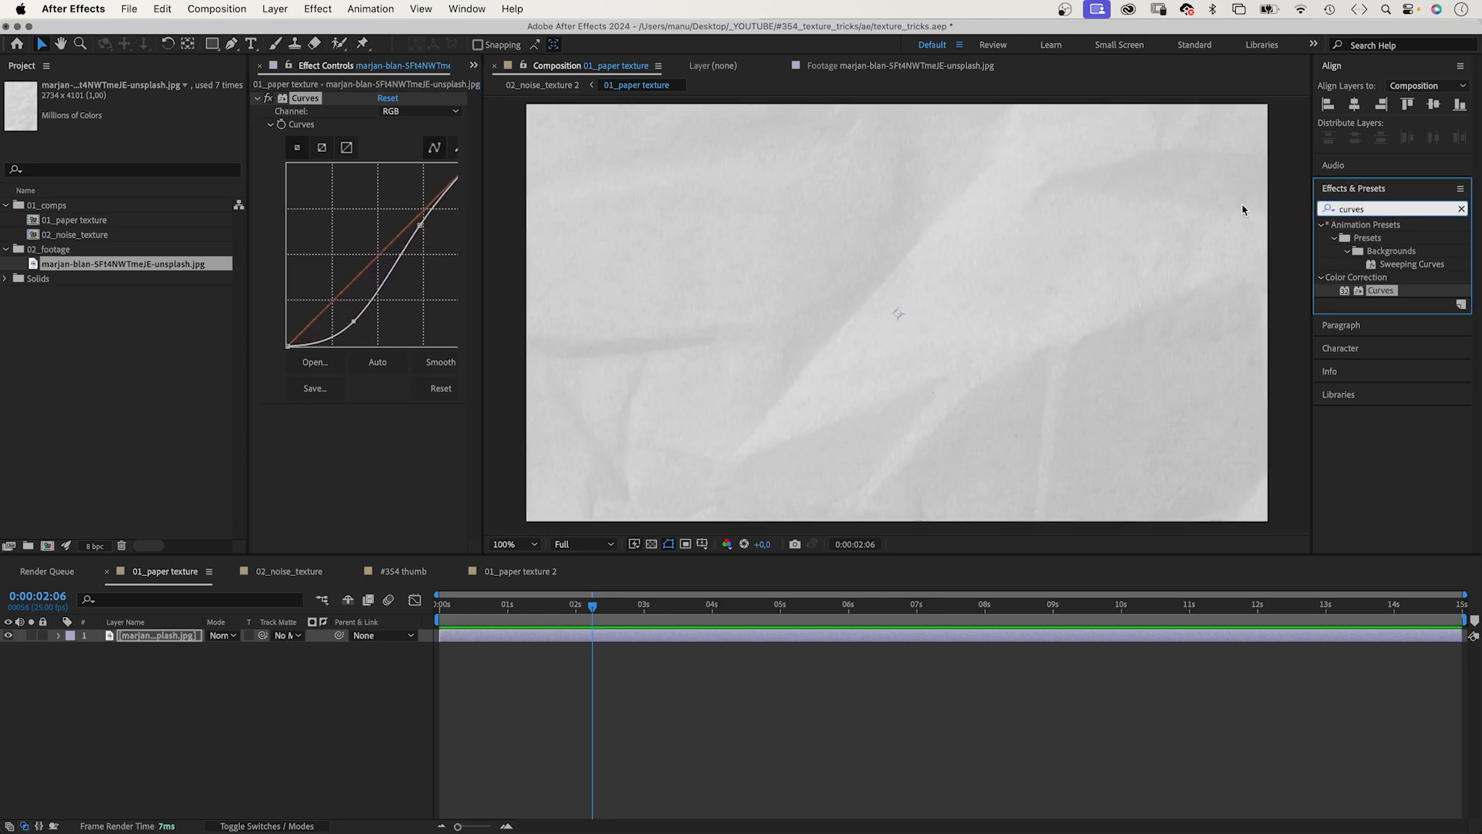
pyautogui.write('expo')
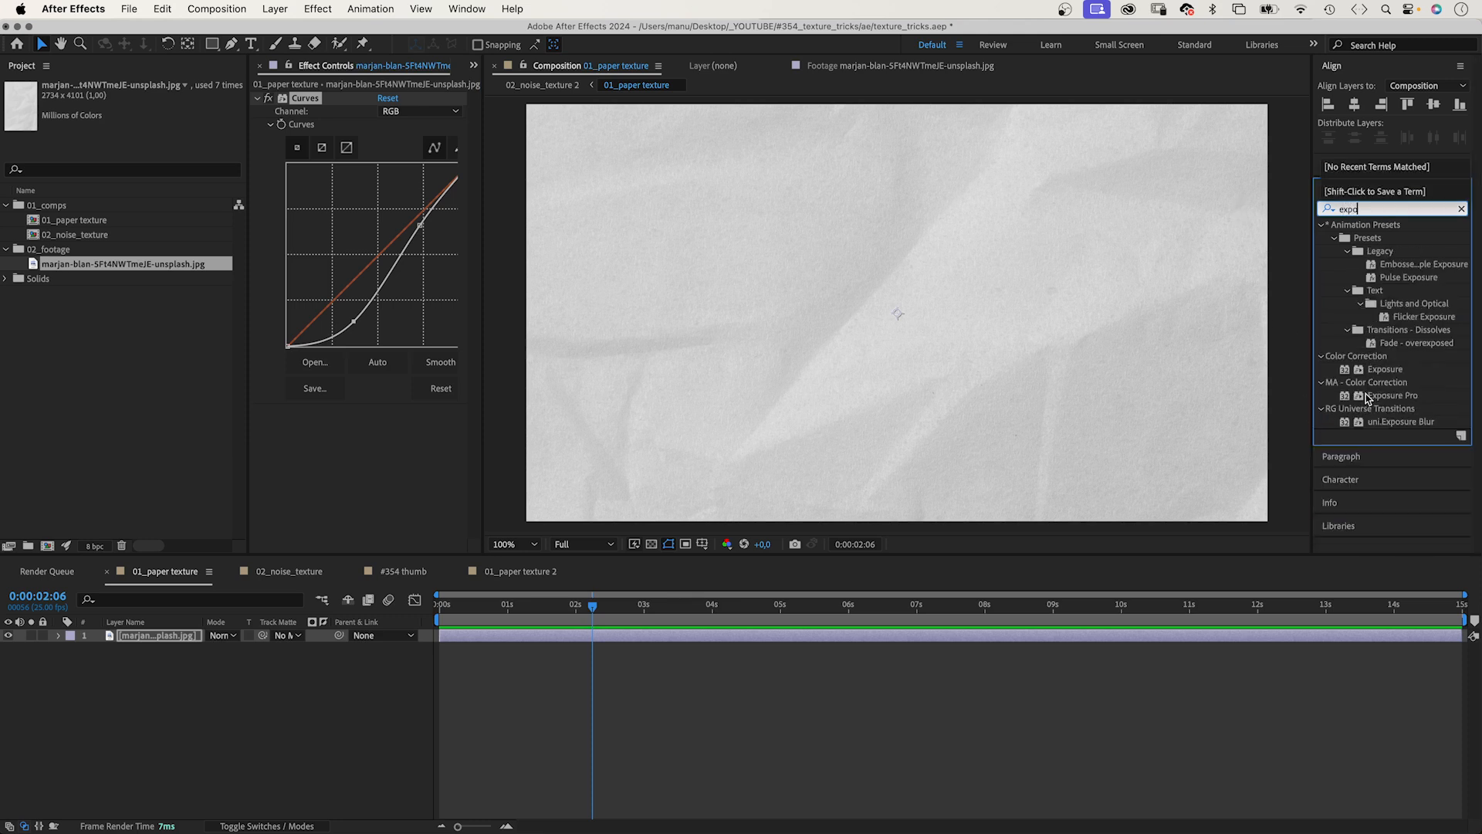
pyautogui.doubleClick(1386, 369)
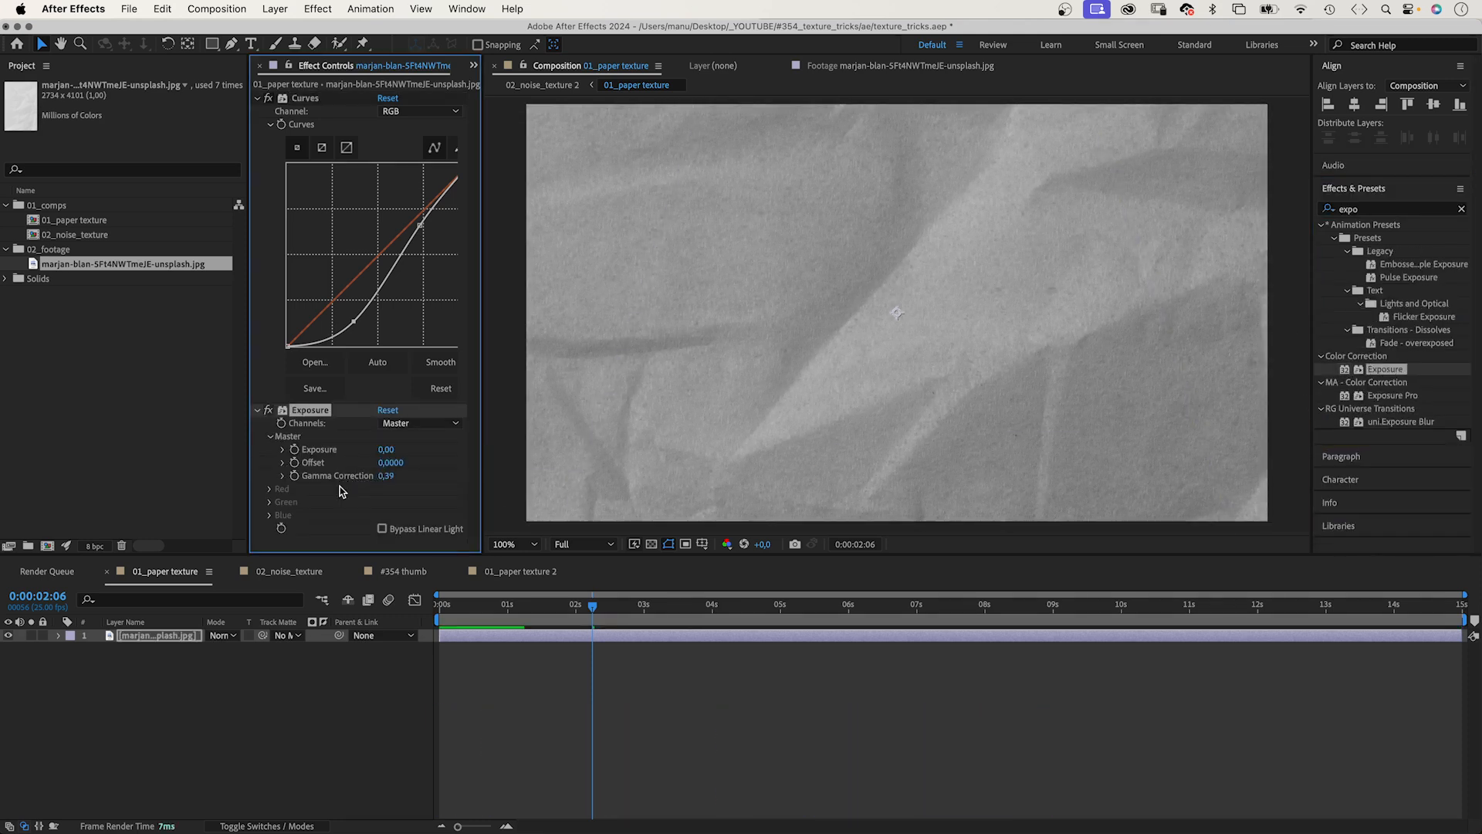
# Select the paper texture layer and nudge it to find its position limits.
pyautogui.click(509, 543)
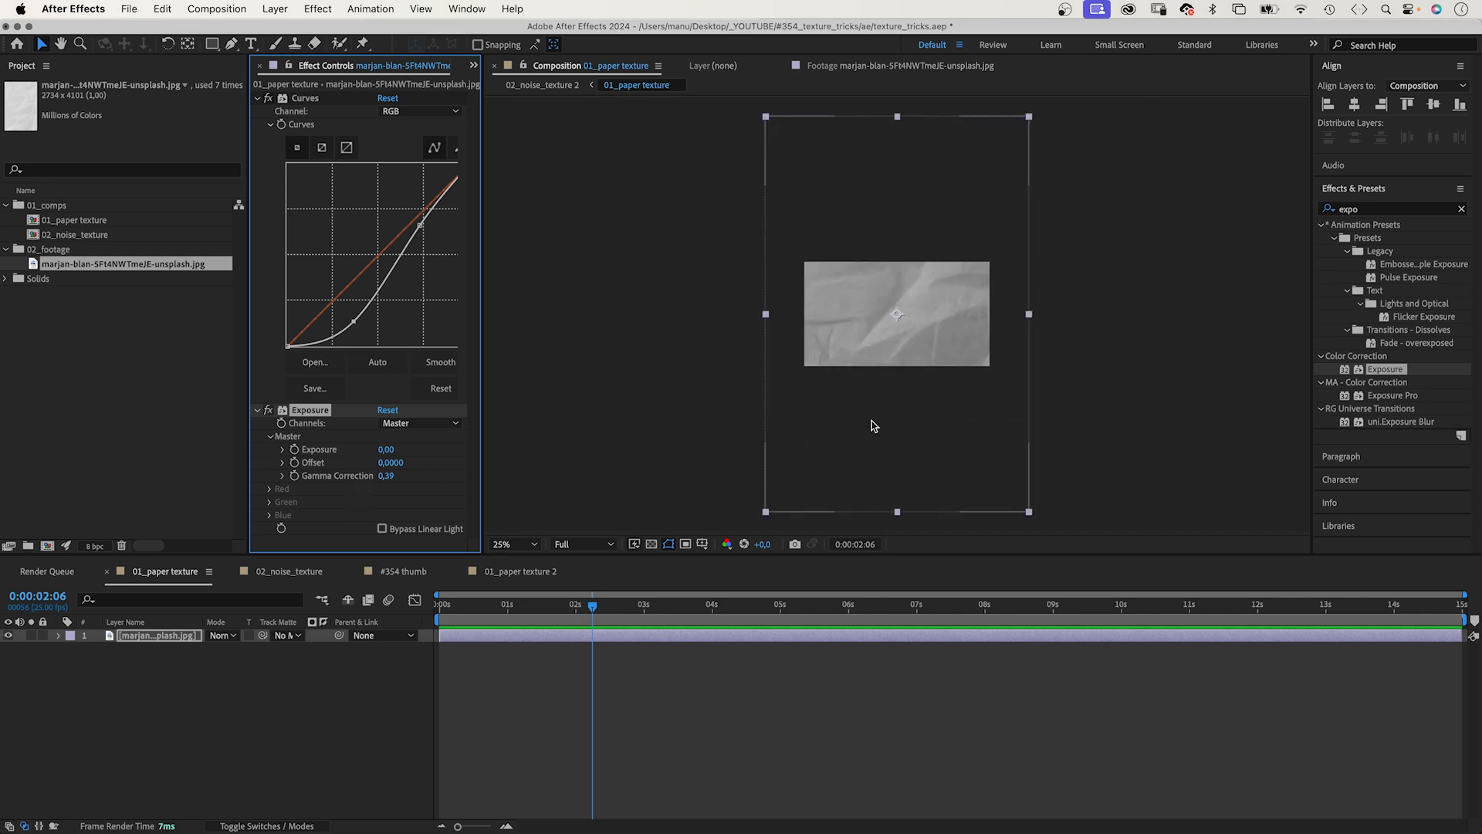
pyautogui.moveTo(956, 233)
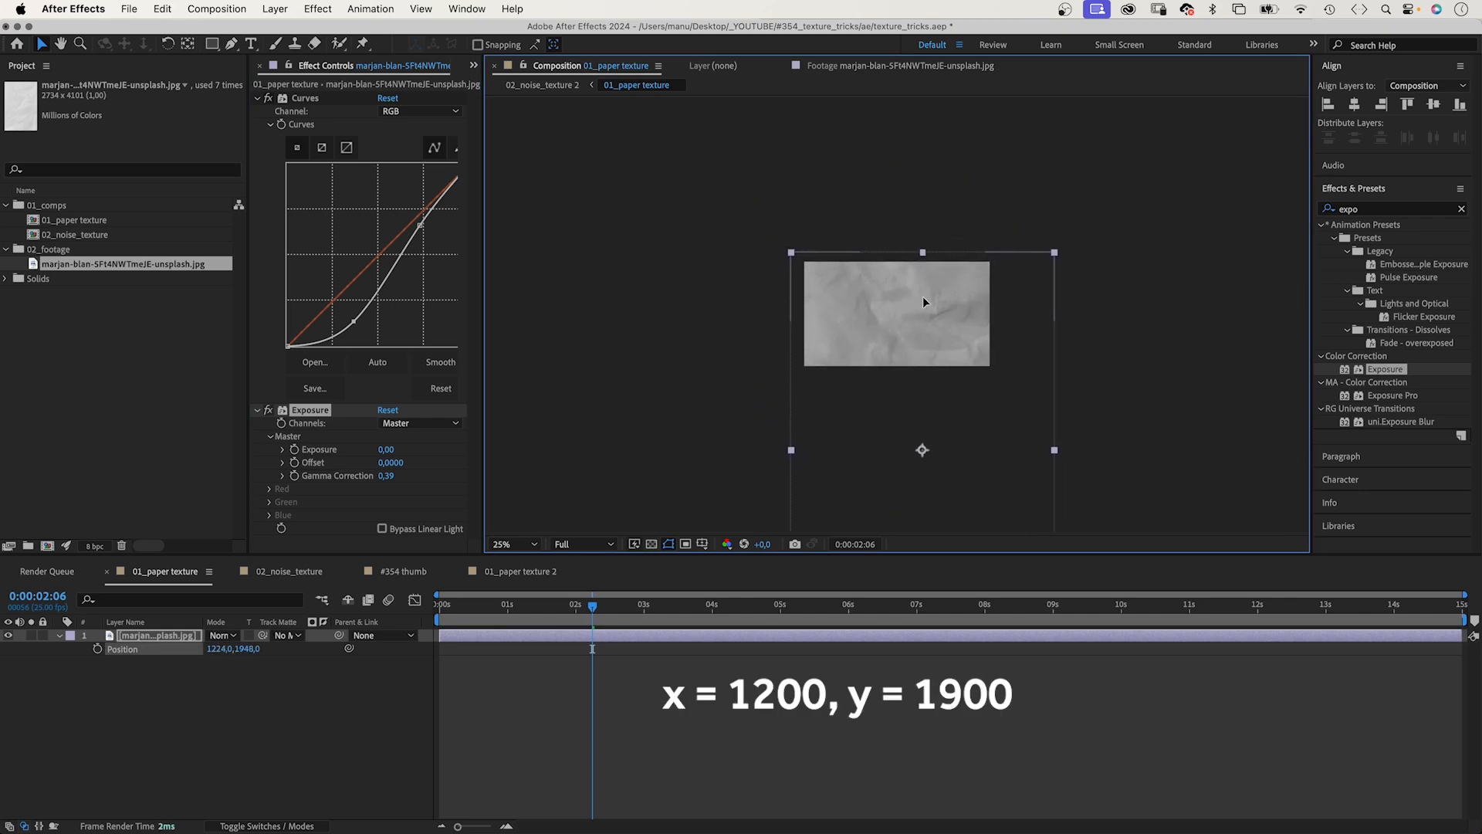
pyautogui.moveTo(897, 303); pyautogui.dragTo(896, 312)
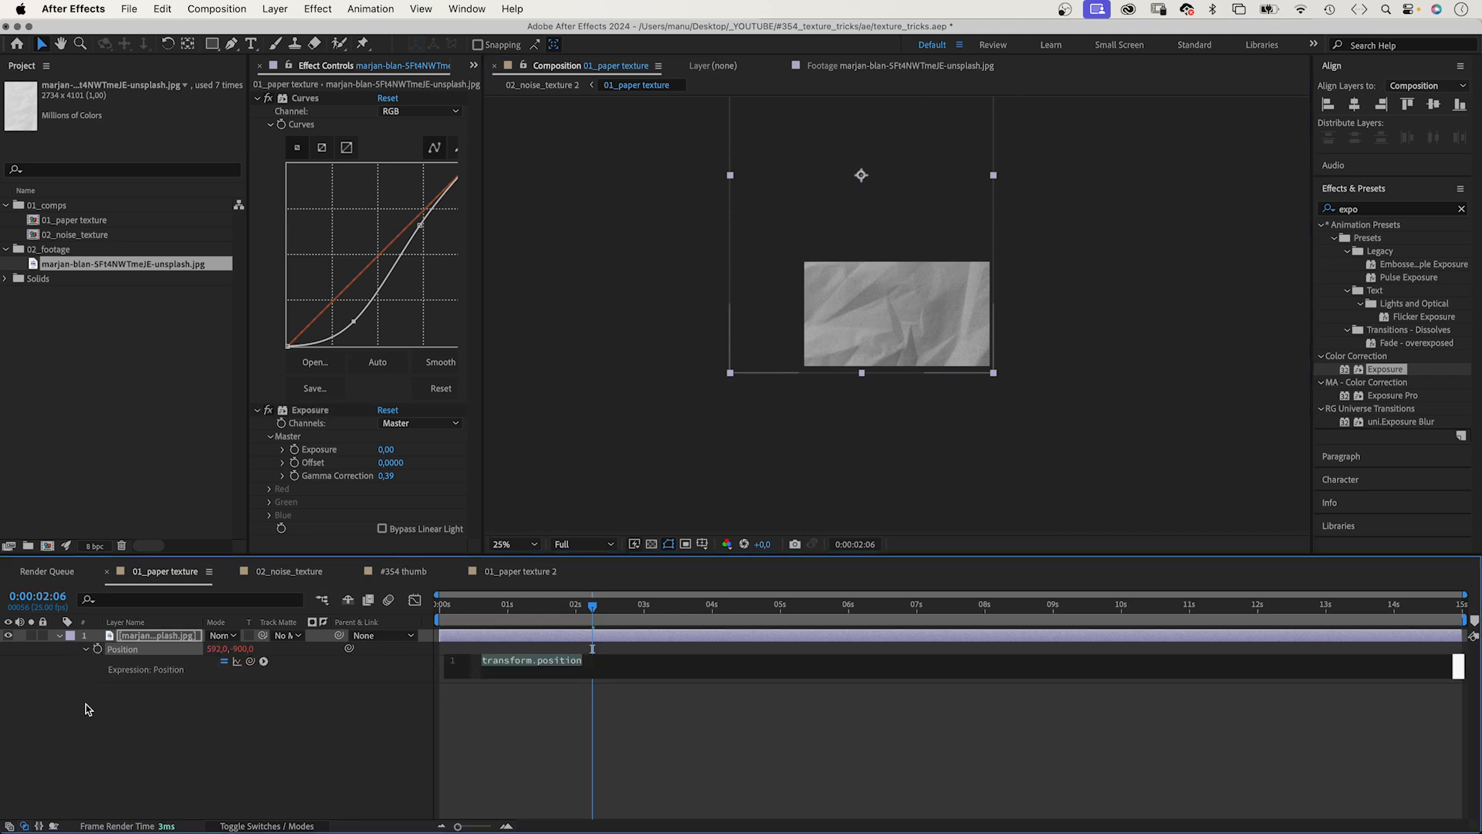
# Enter the Position expression random([1200,1900],[600,-900]) on the paper texture.
pyautogui.write('rand')
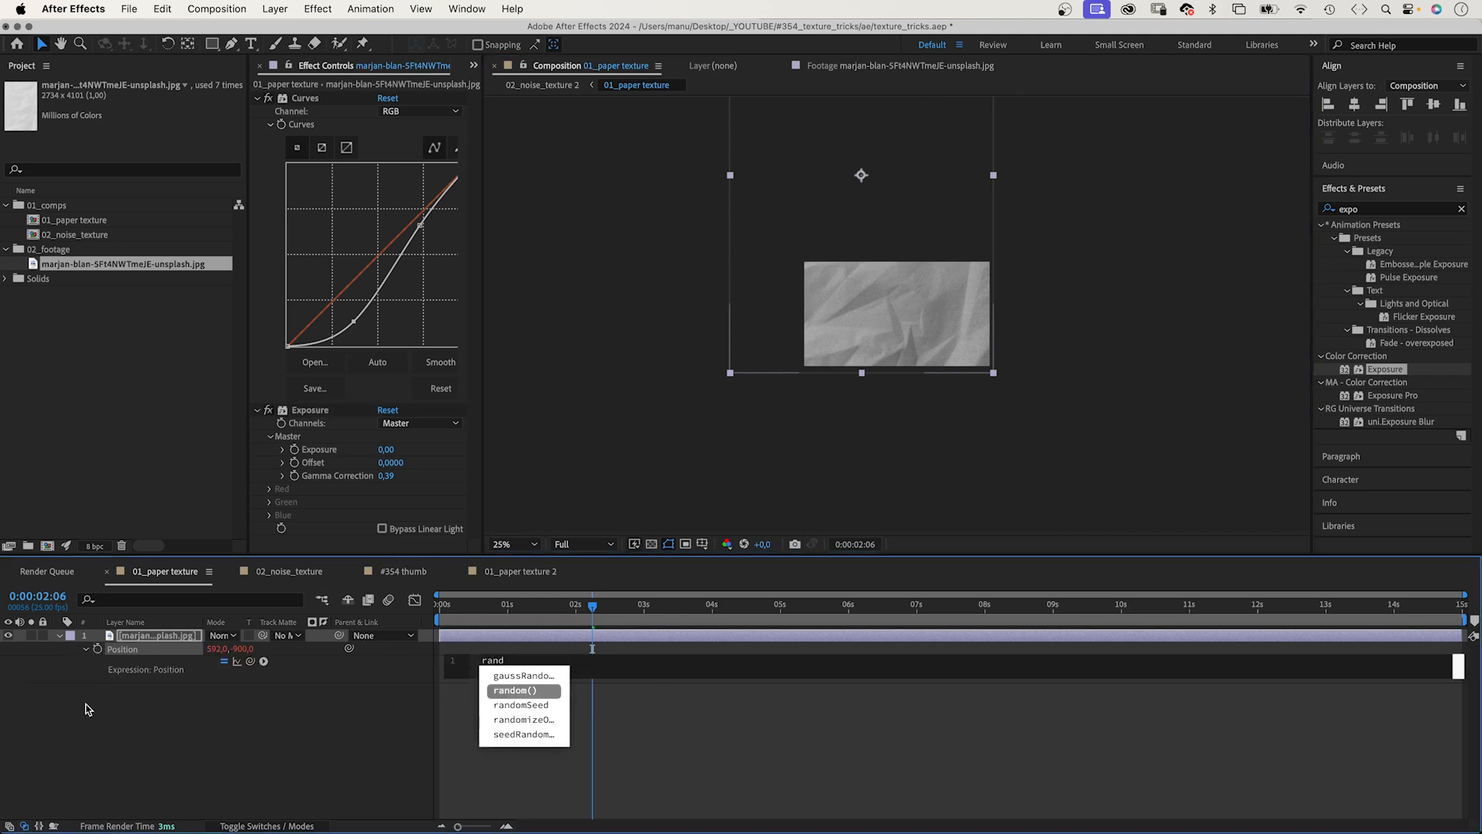
pyautogui.click(525, 690)
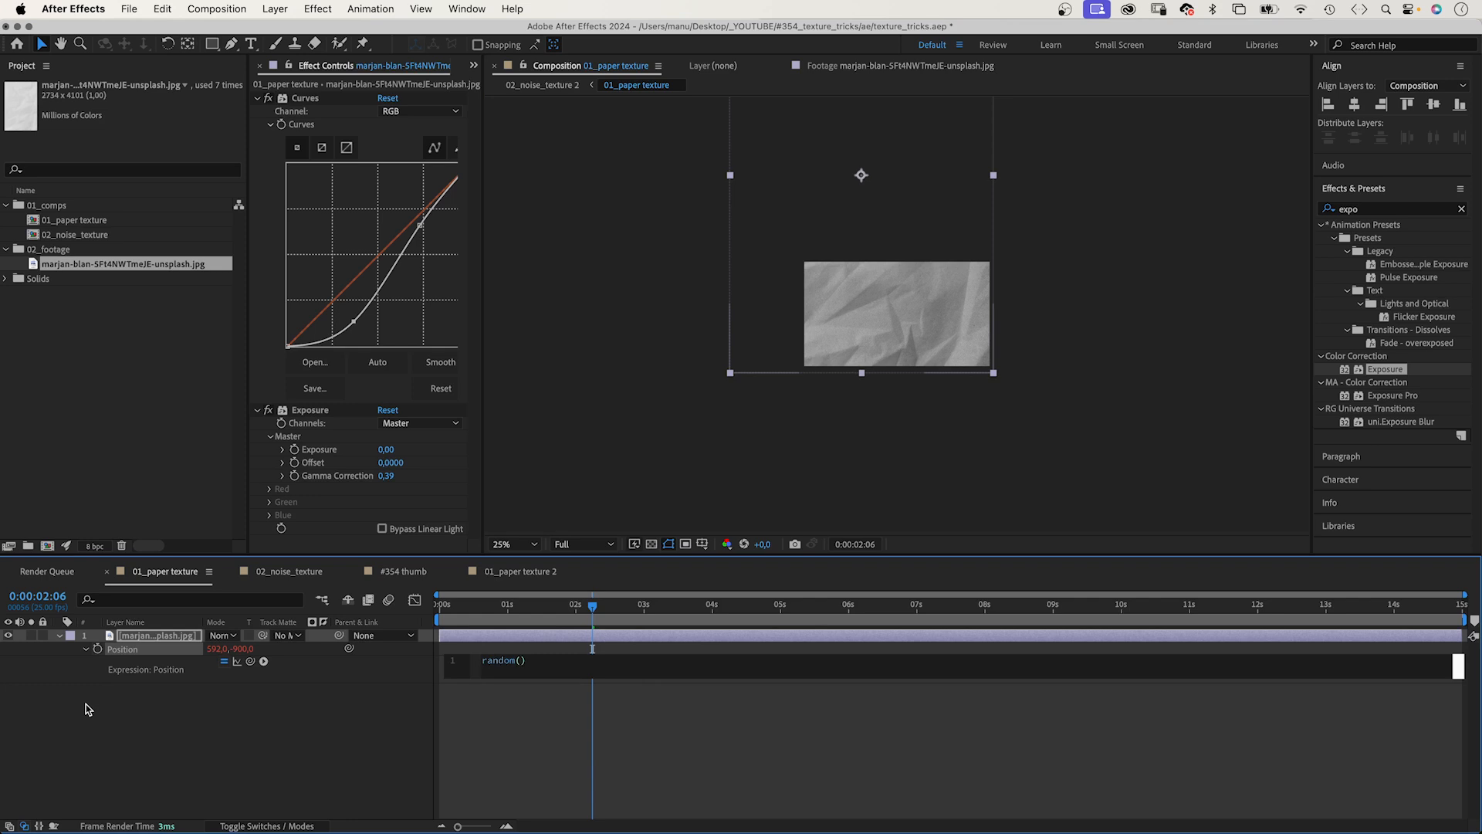
pyautogui.write('[]')
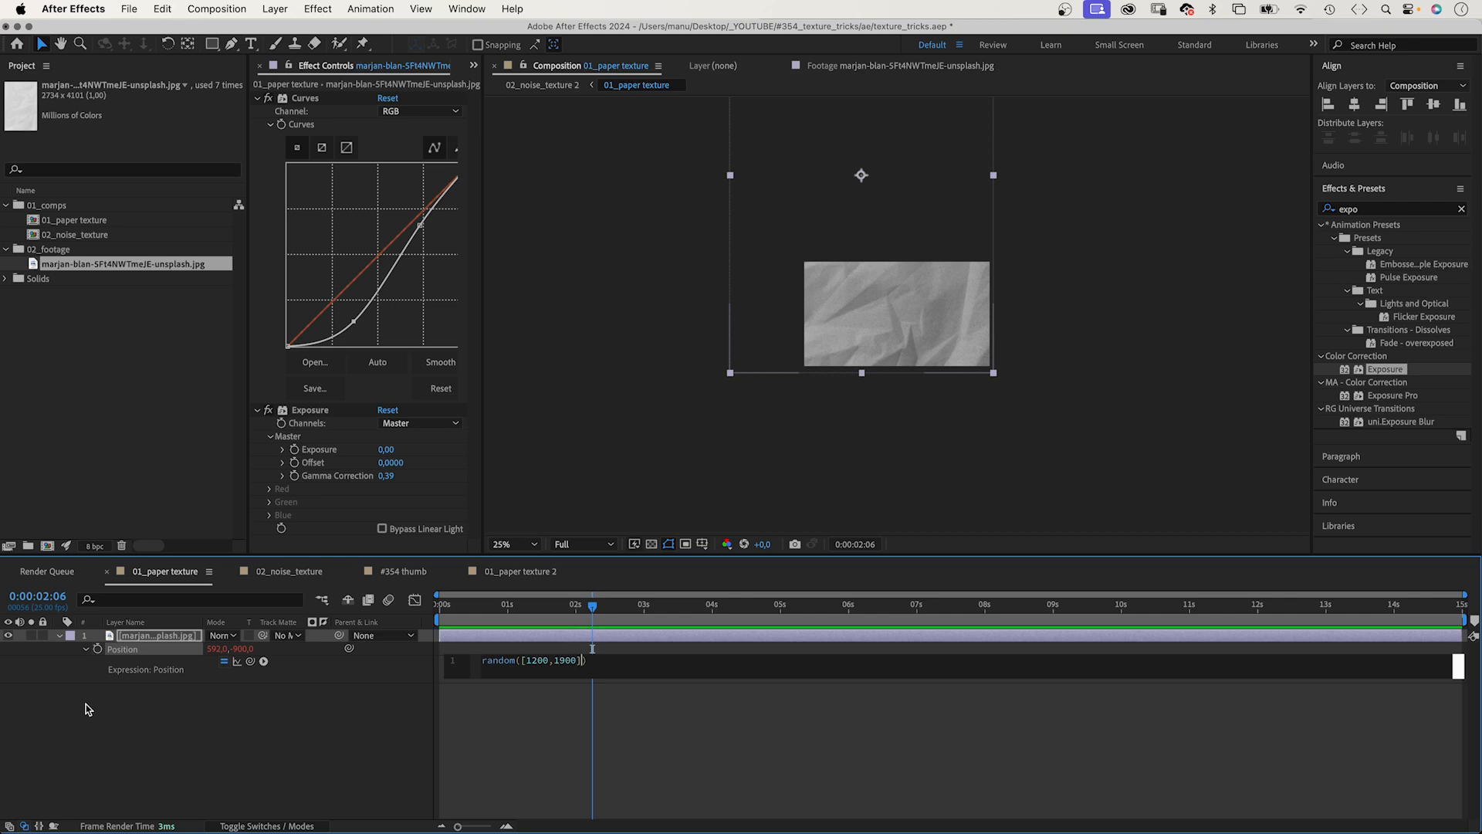
pyautogui.write(',')
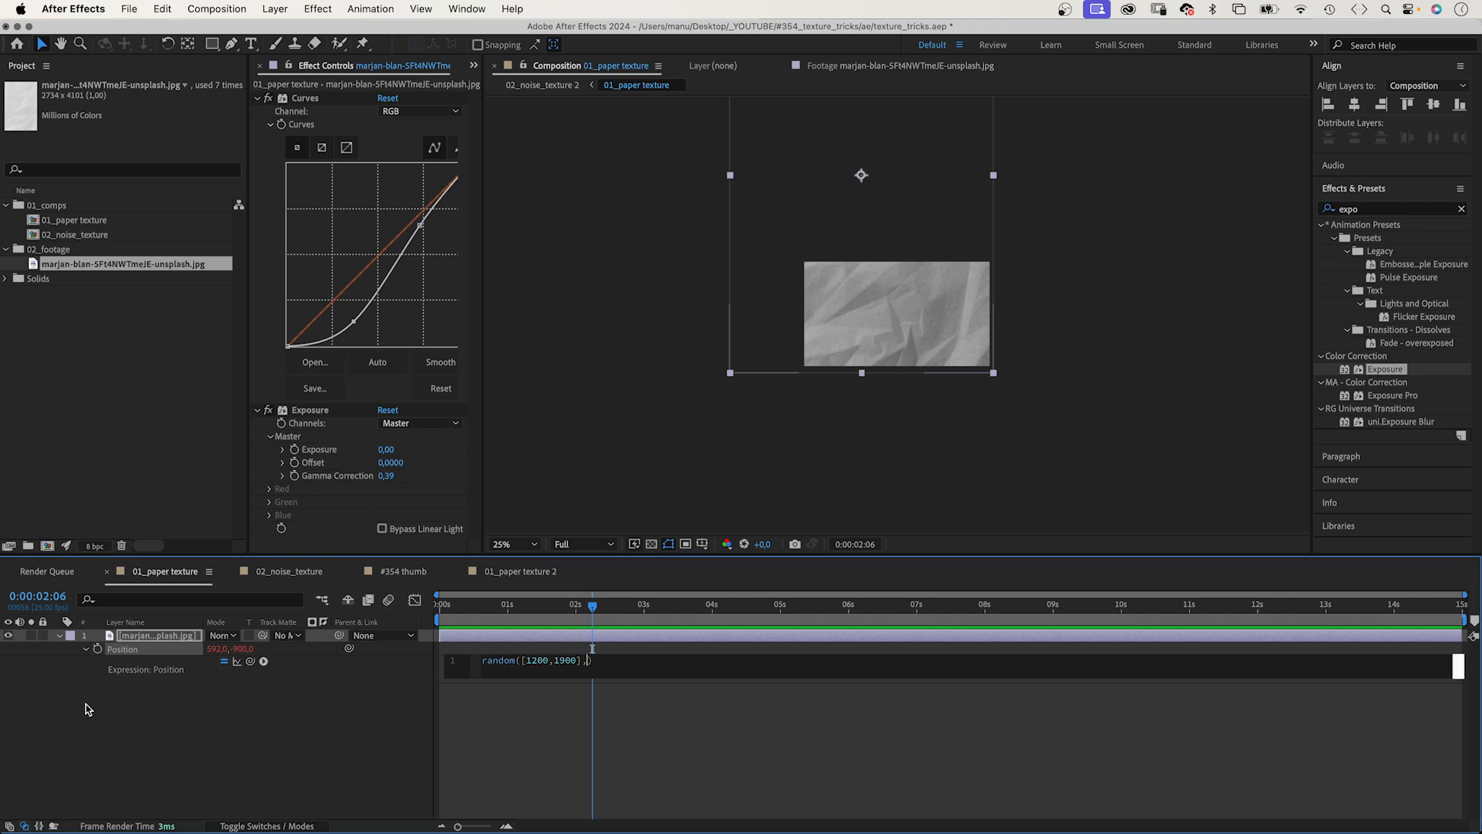
pyautogui.write('[600,')
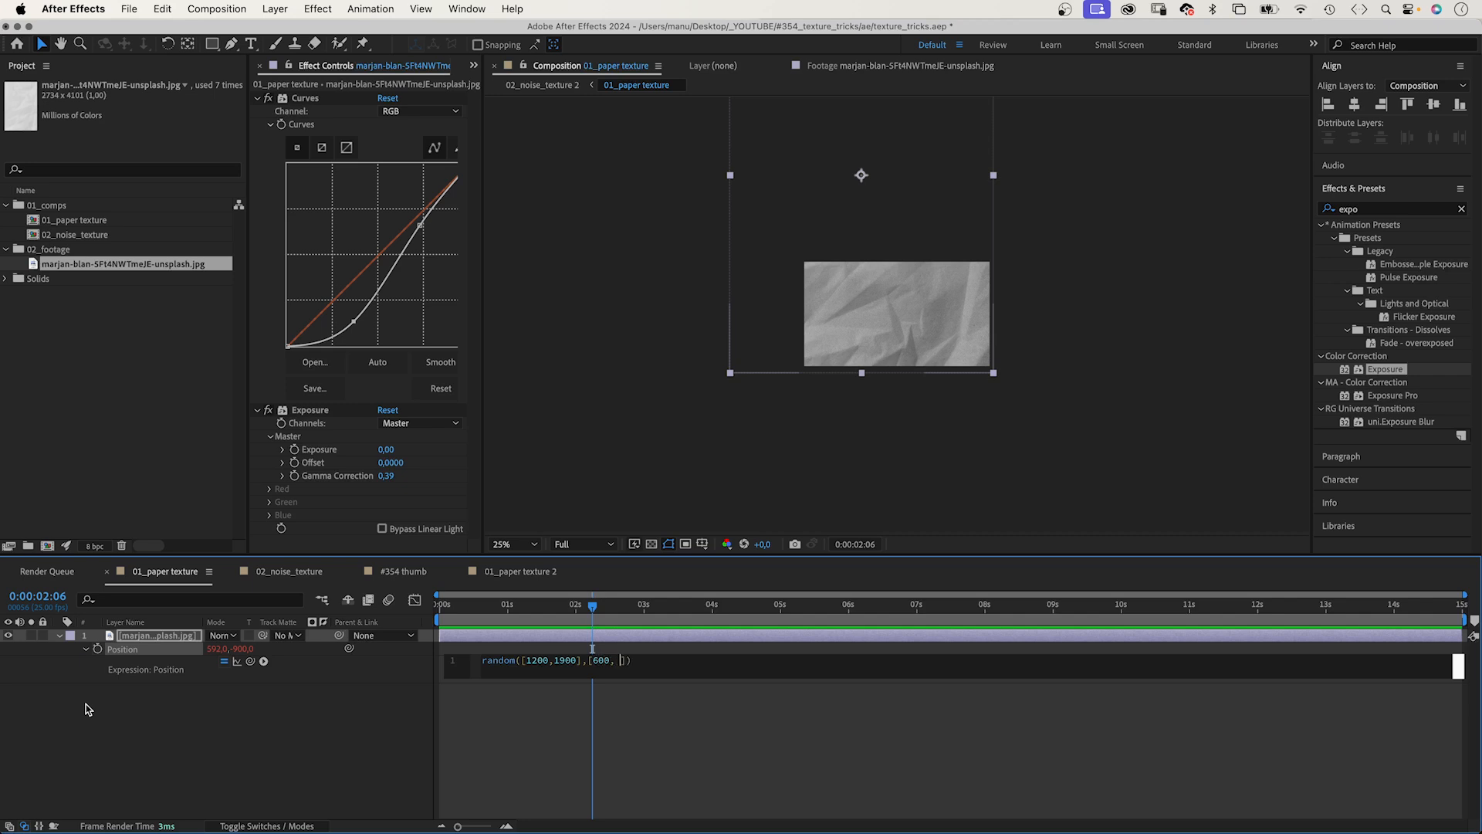
pyautogui.write('-900')
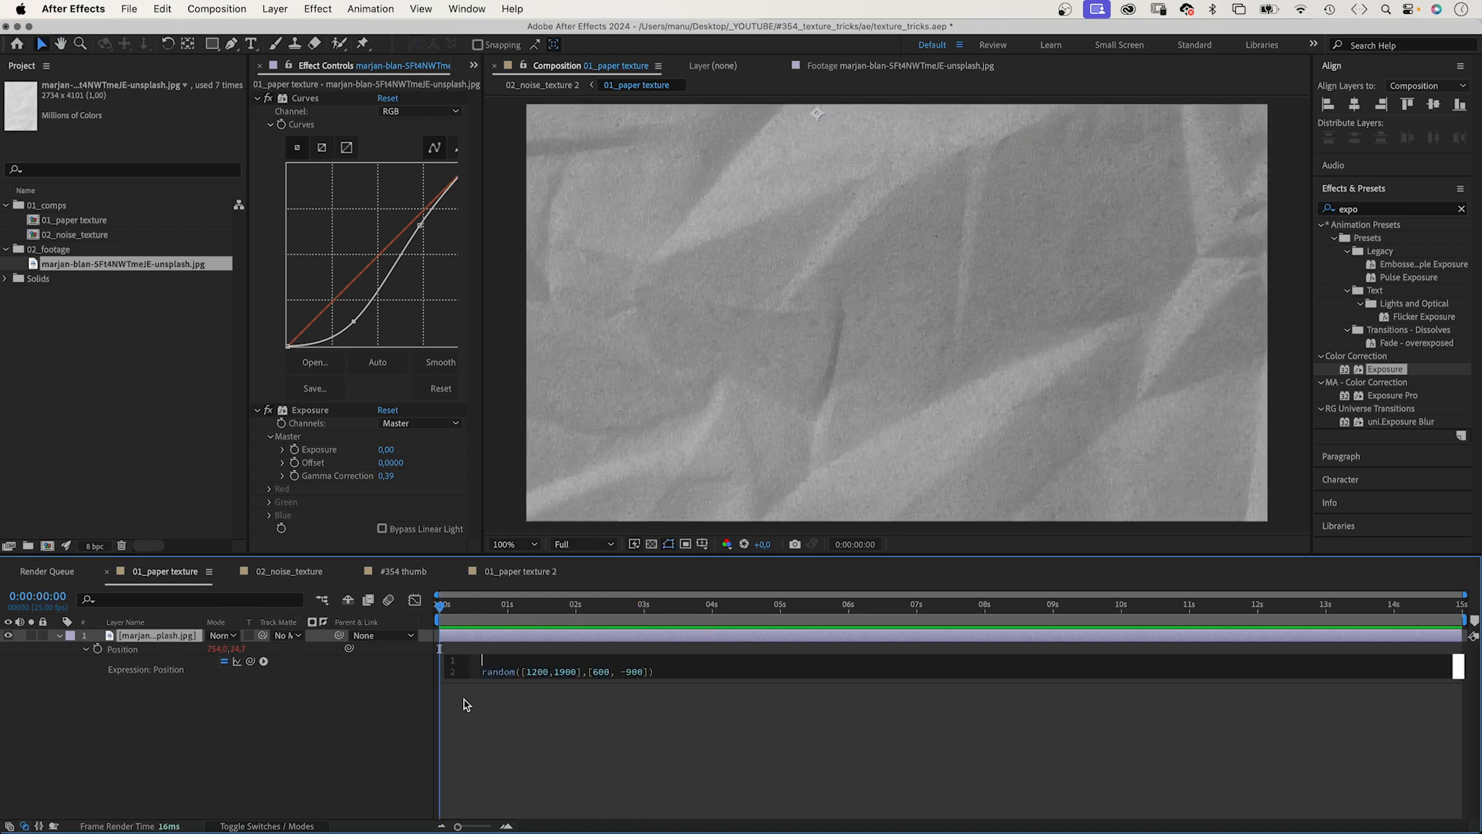
# Add posterizeTime(4) to the texture expression and blend the top texture copy as Overlay.
pyautogui.write('posterizeTime(4);')
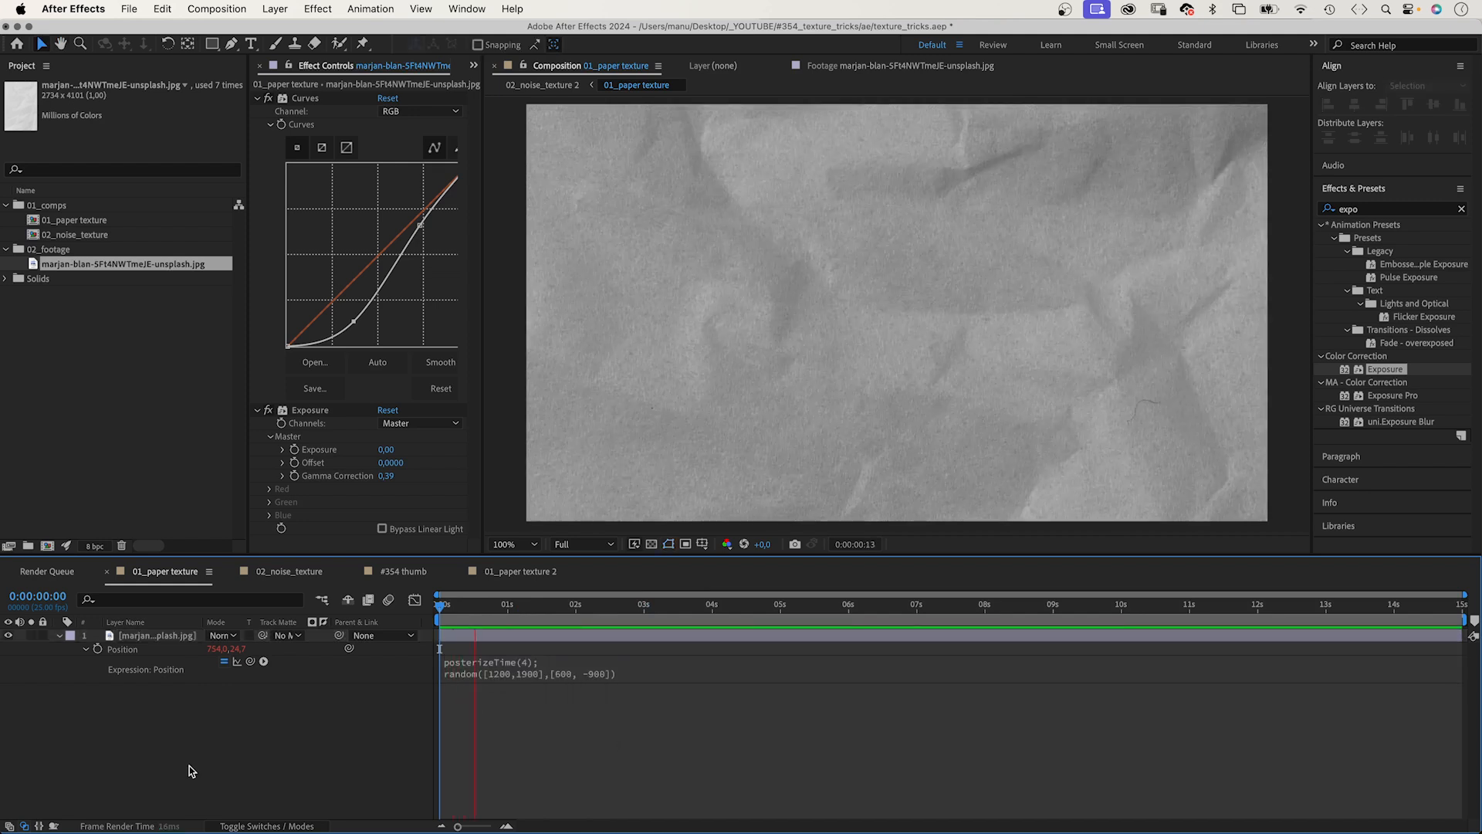
pyautogui.click(716, 603)
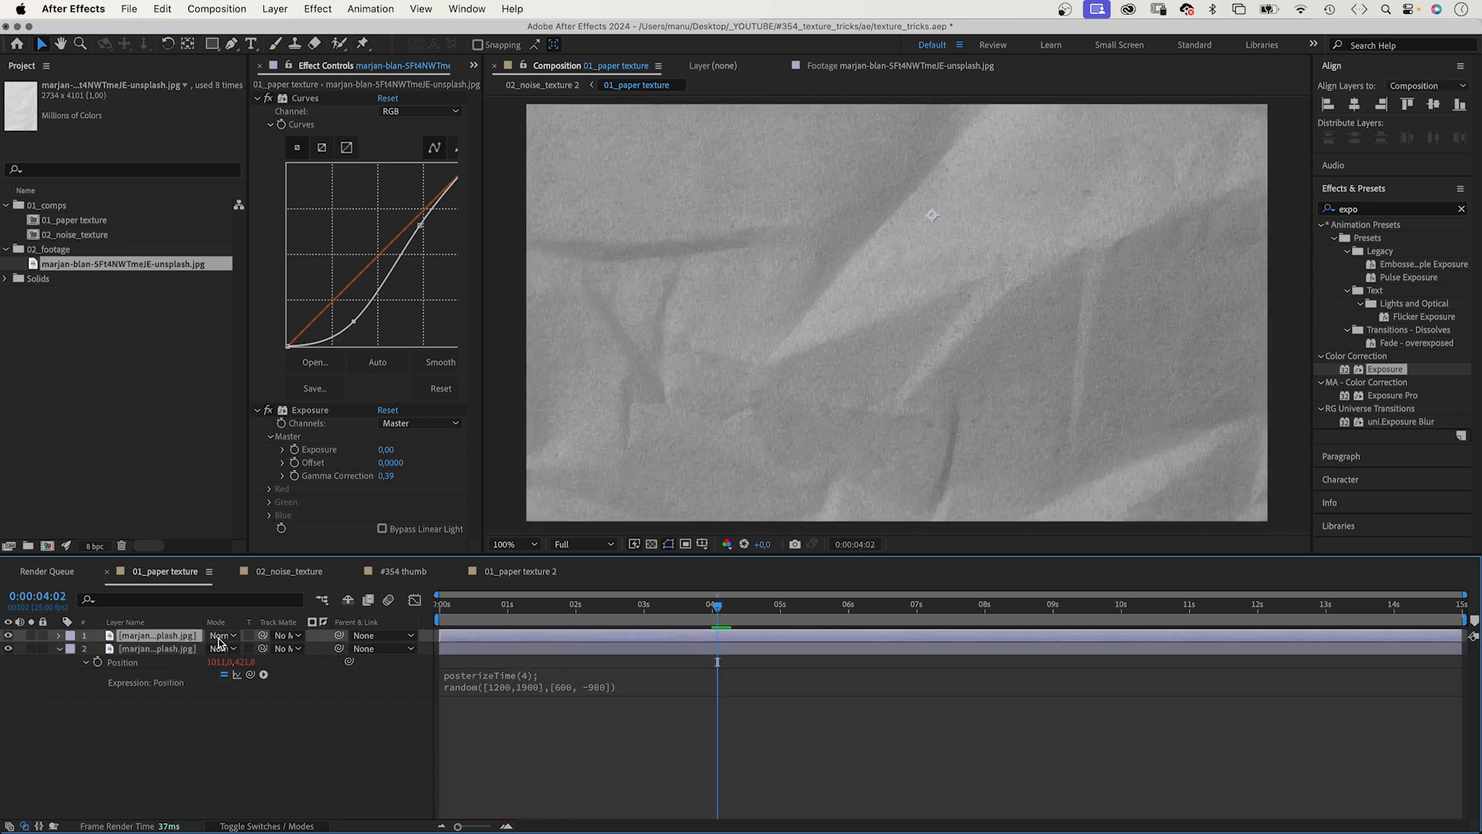
pyautogui.click(224, 635)
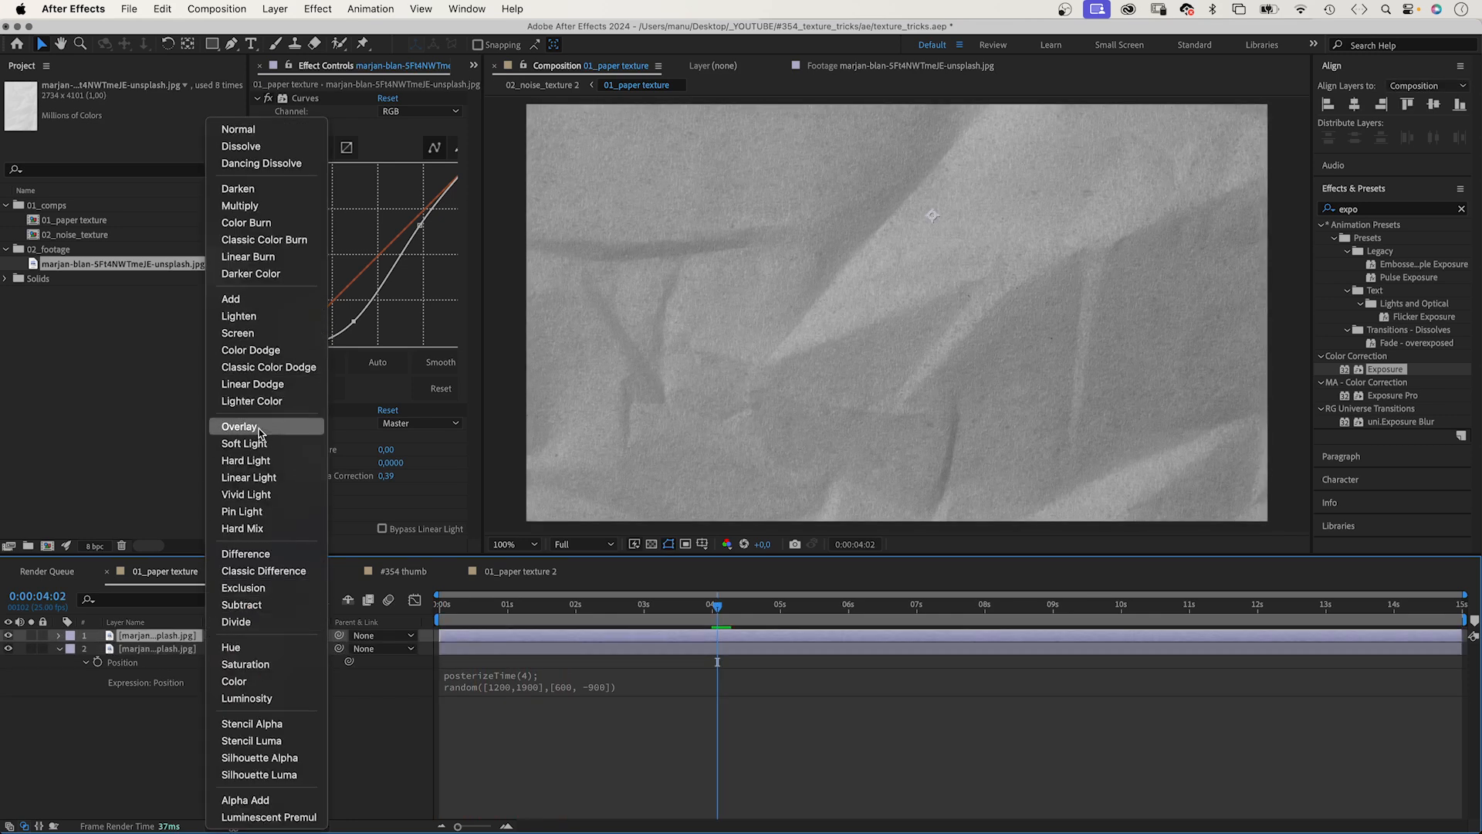
pyautogui.click(239, 426)
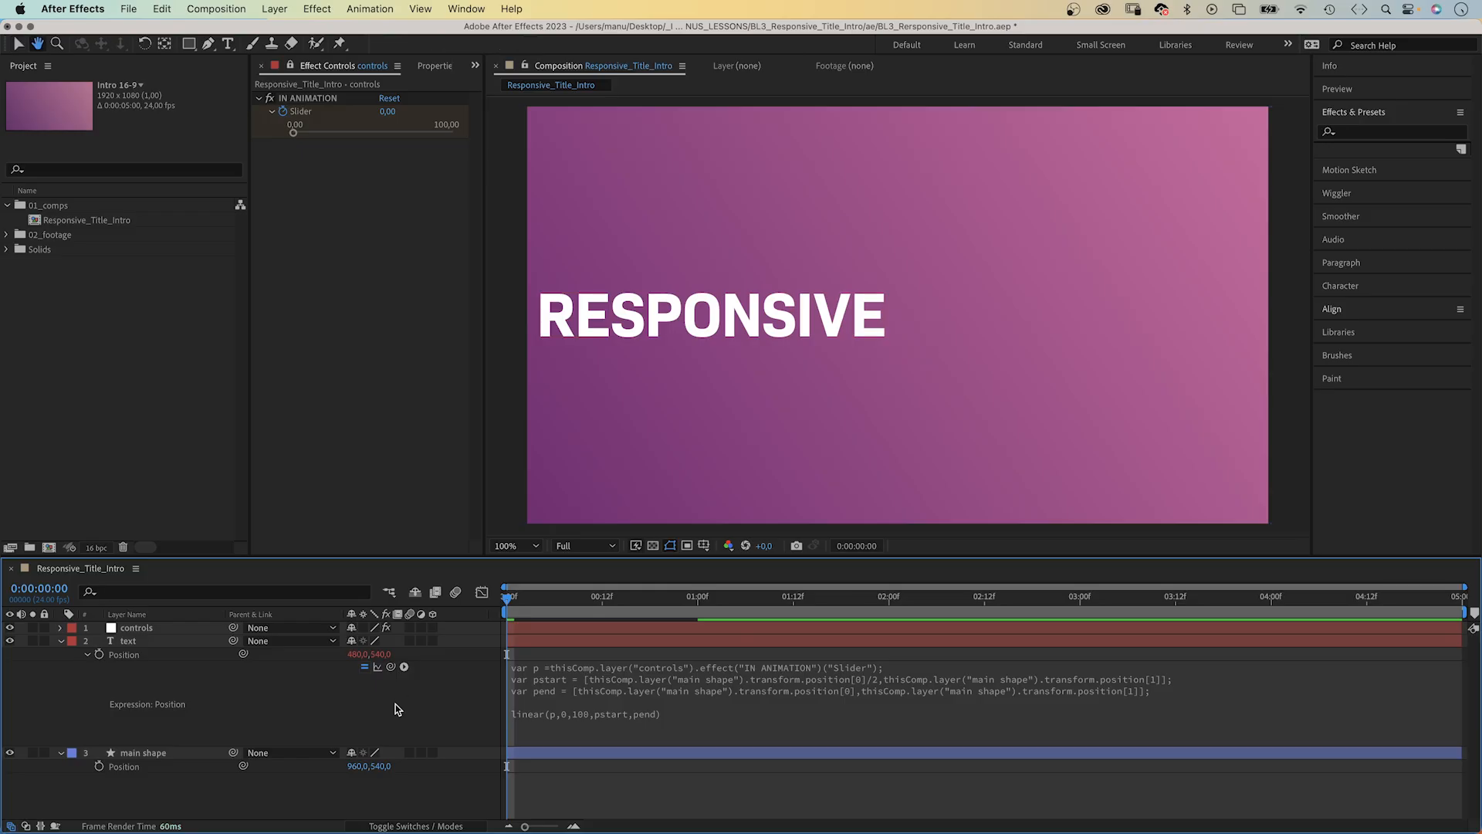
# Show the text layer's Position expression in the Responsive_Title_Intro project timeline.
pyautogui.click(128, 640)
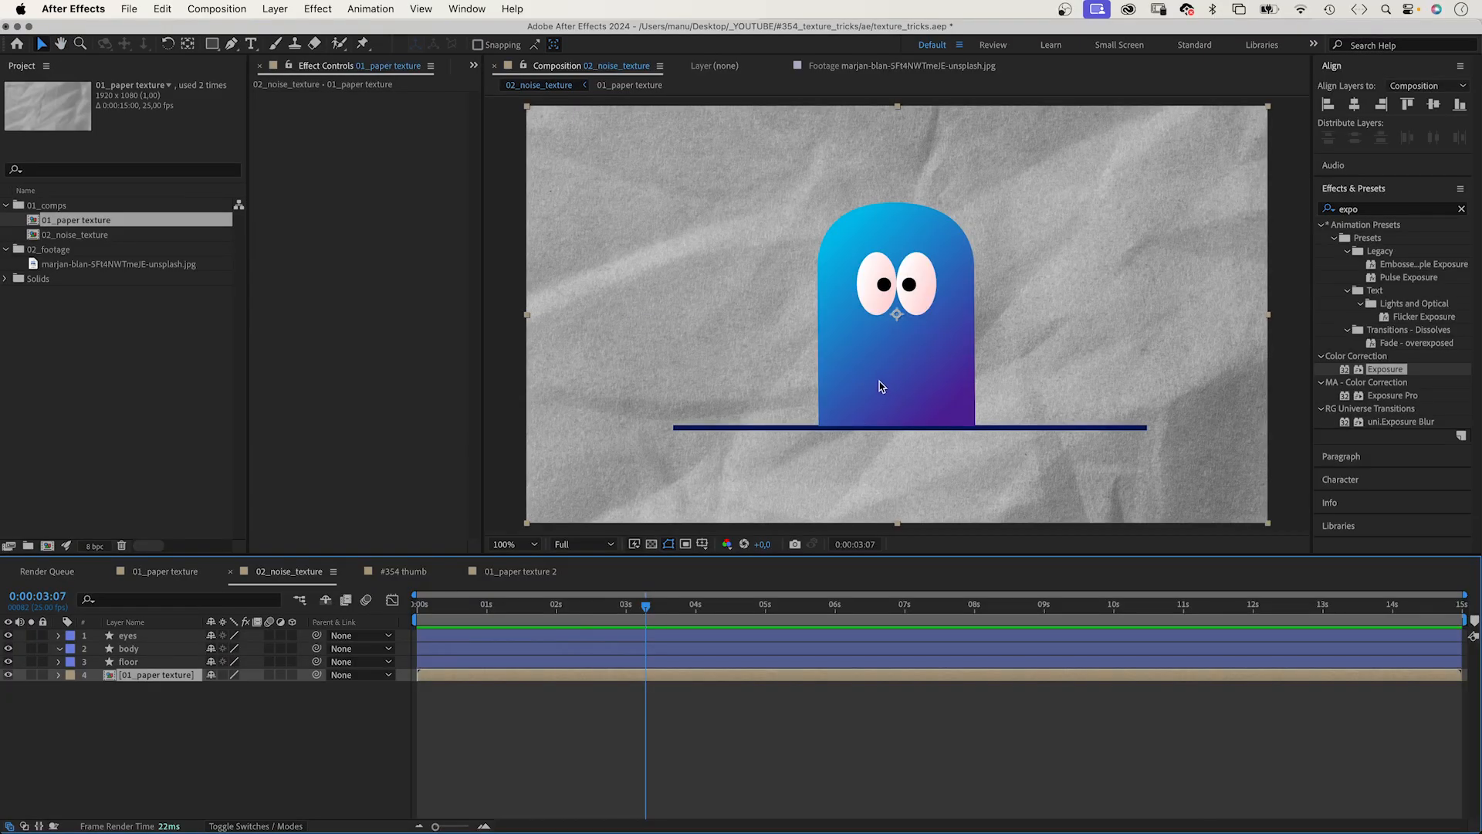
# Apply Turbulent Noise to the body: Soft Light, contrast 300, brightness -30, scale 4.
pyautogui.click(129, 649)
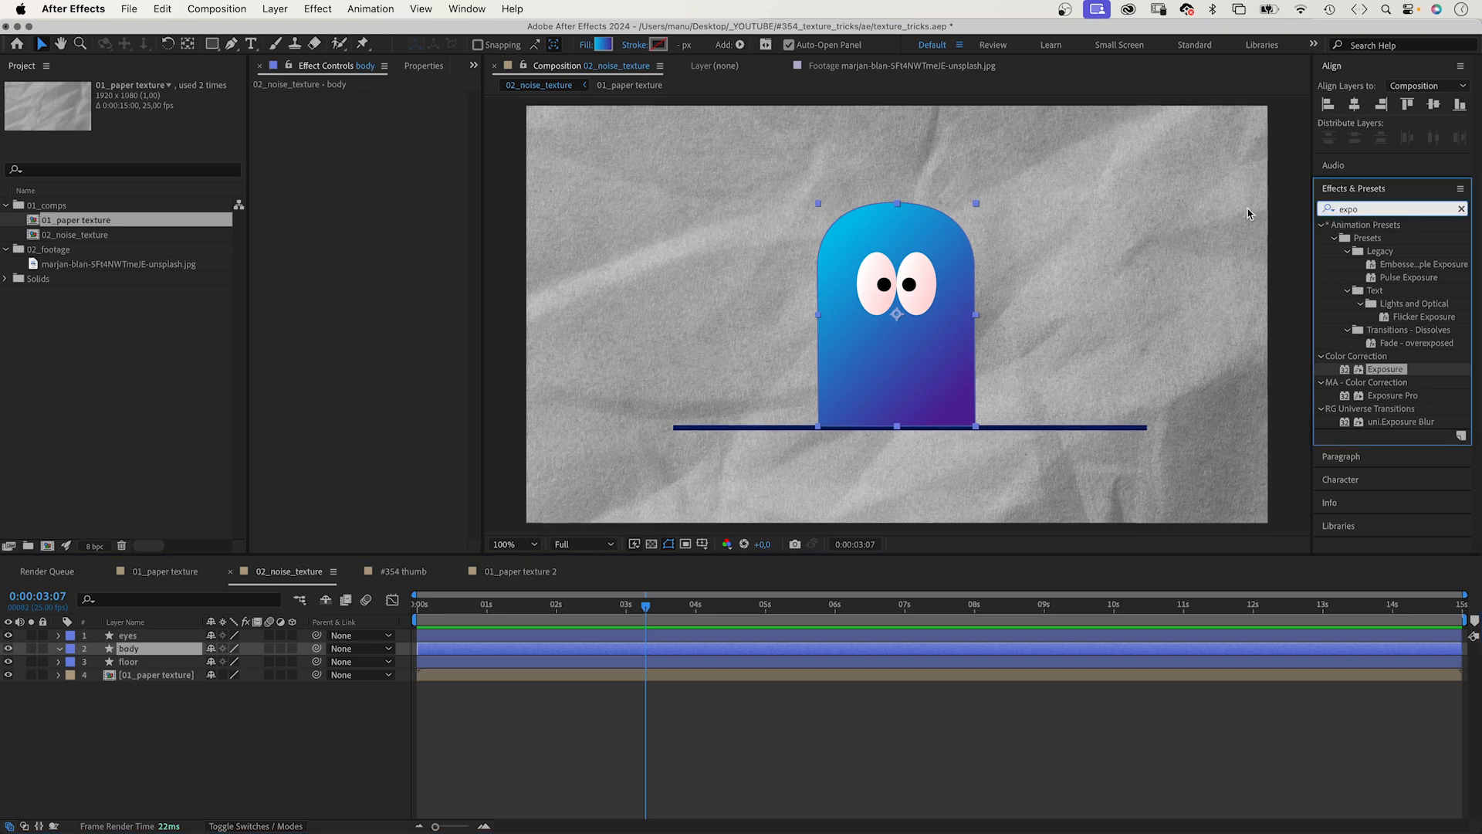
pyautogui.write('turbulent')
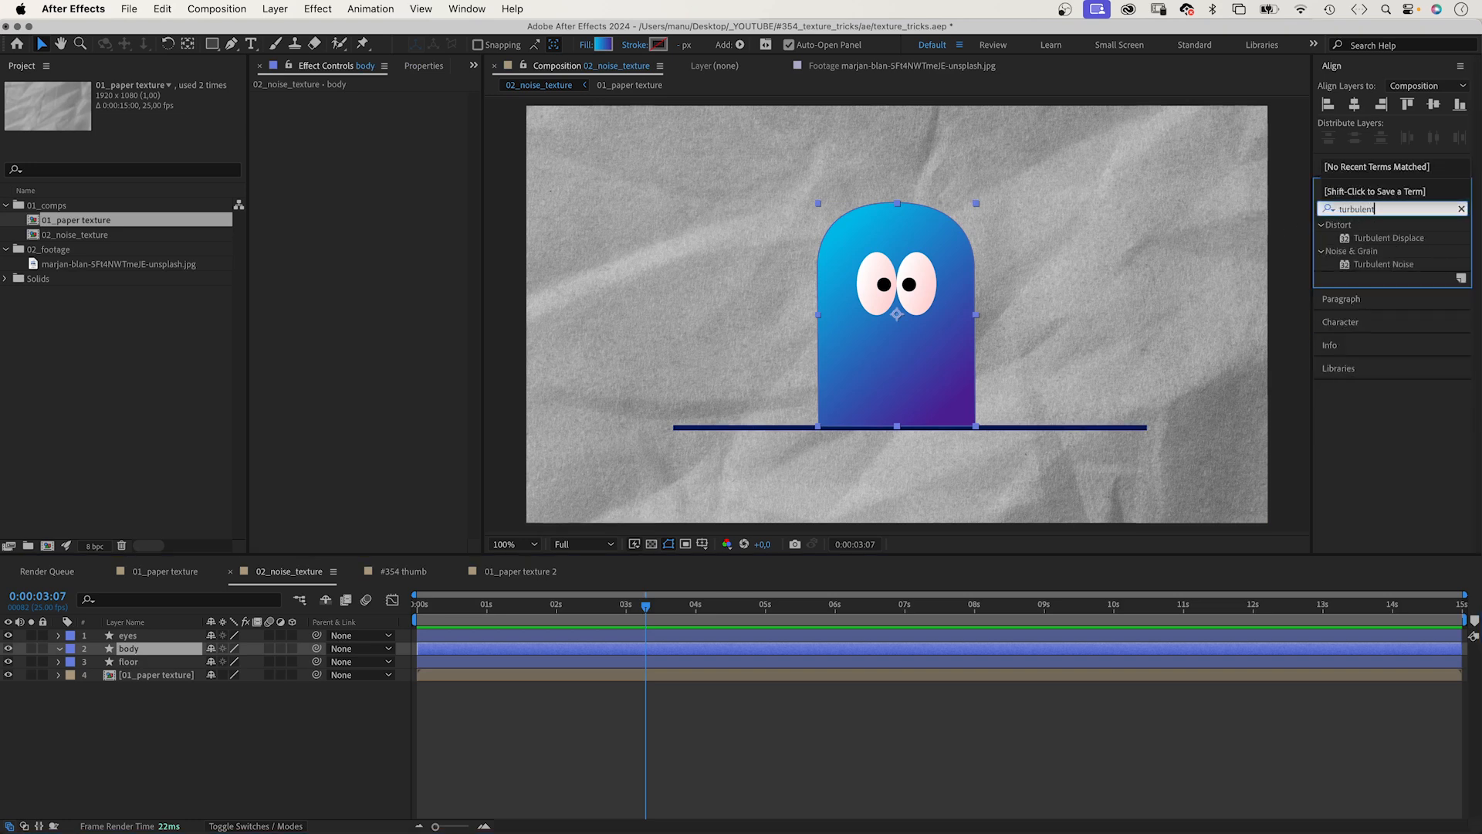
pyautogui.click(1386, 264)
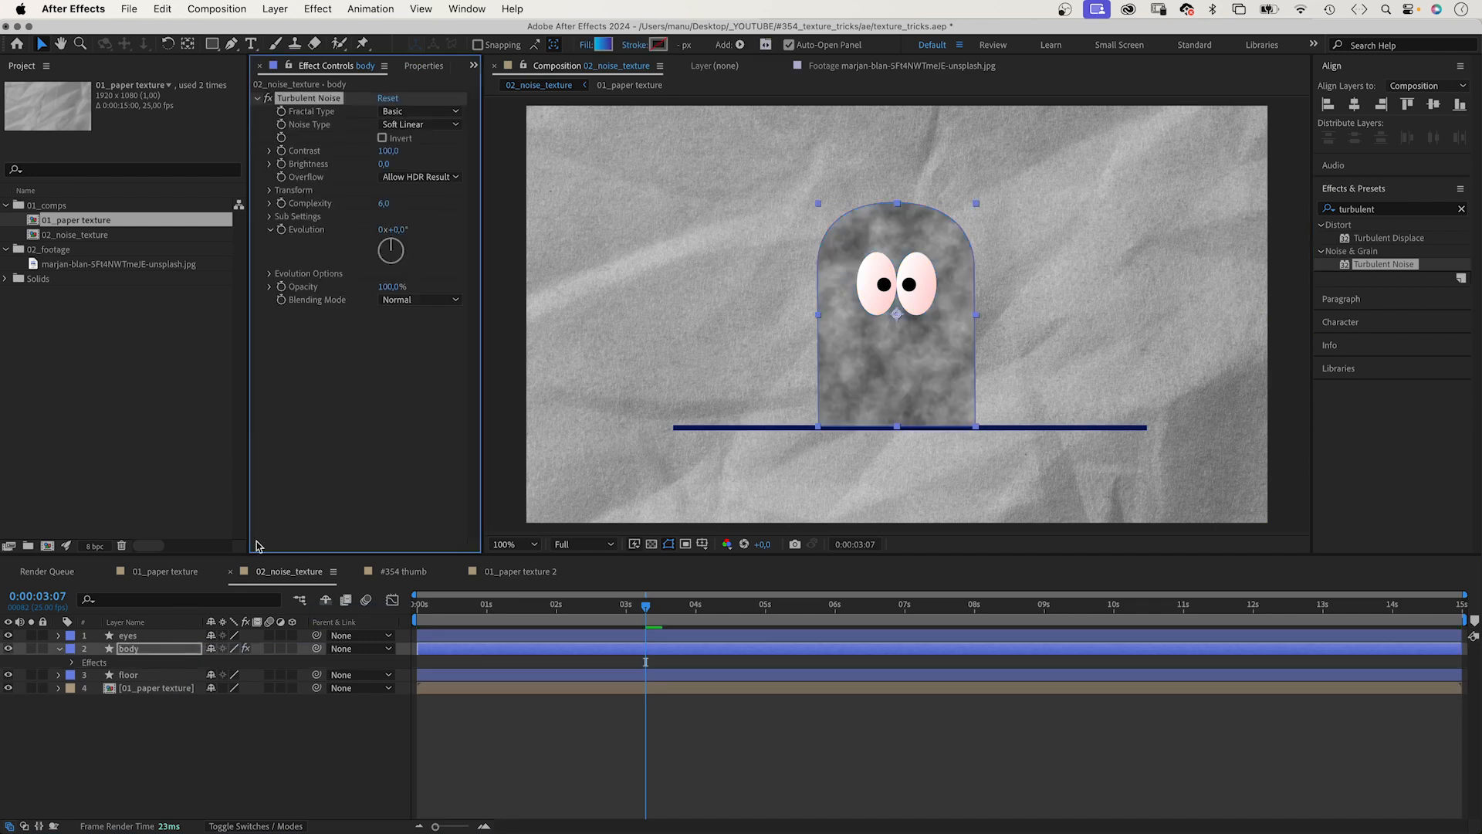
pyautogui.click(417, 299)
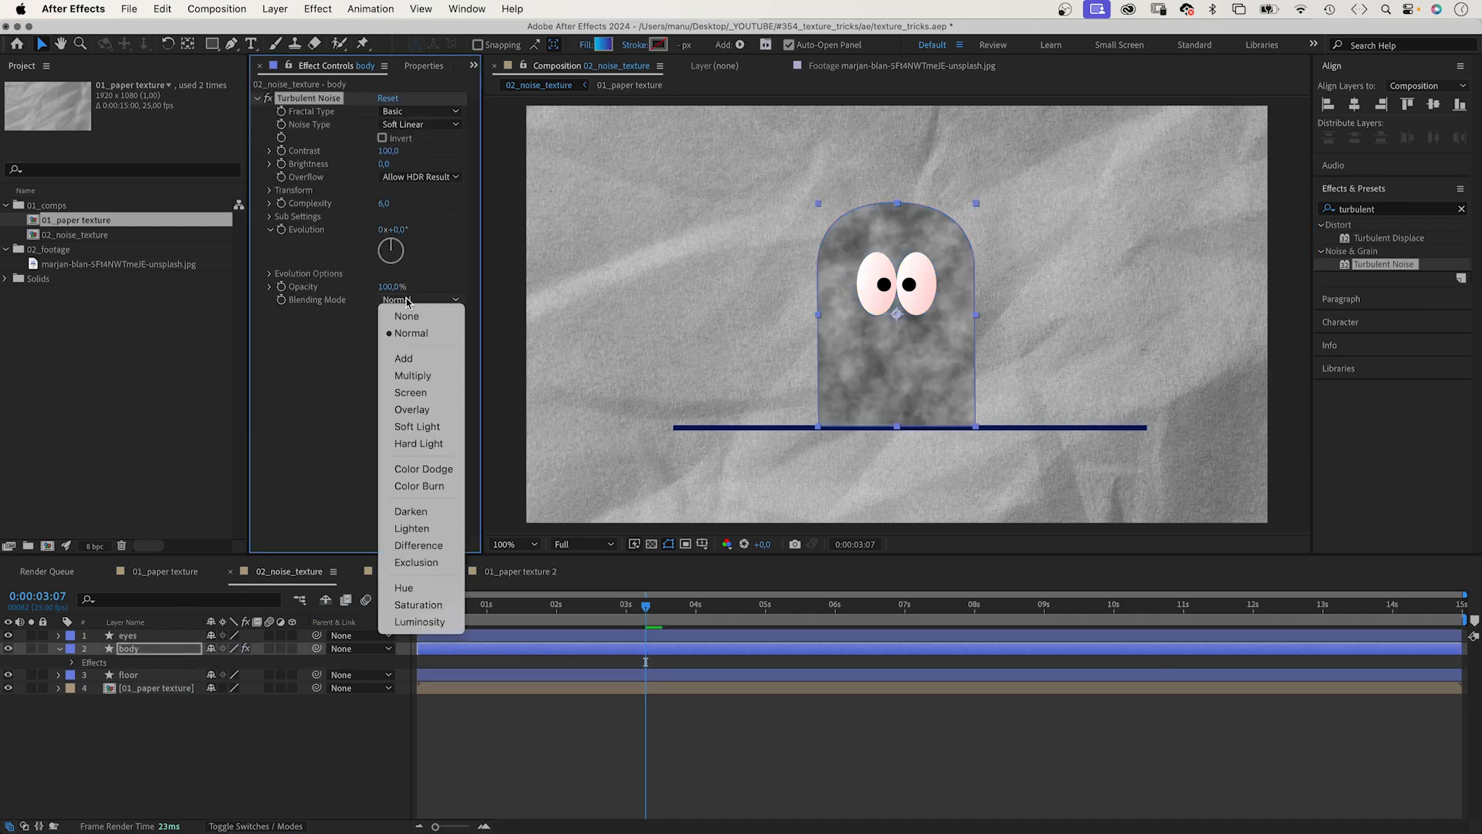
pyautogui.moveTo(417, 426)
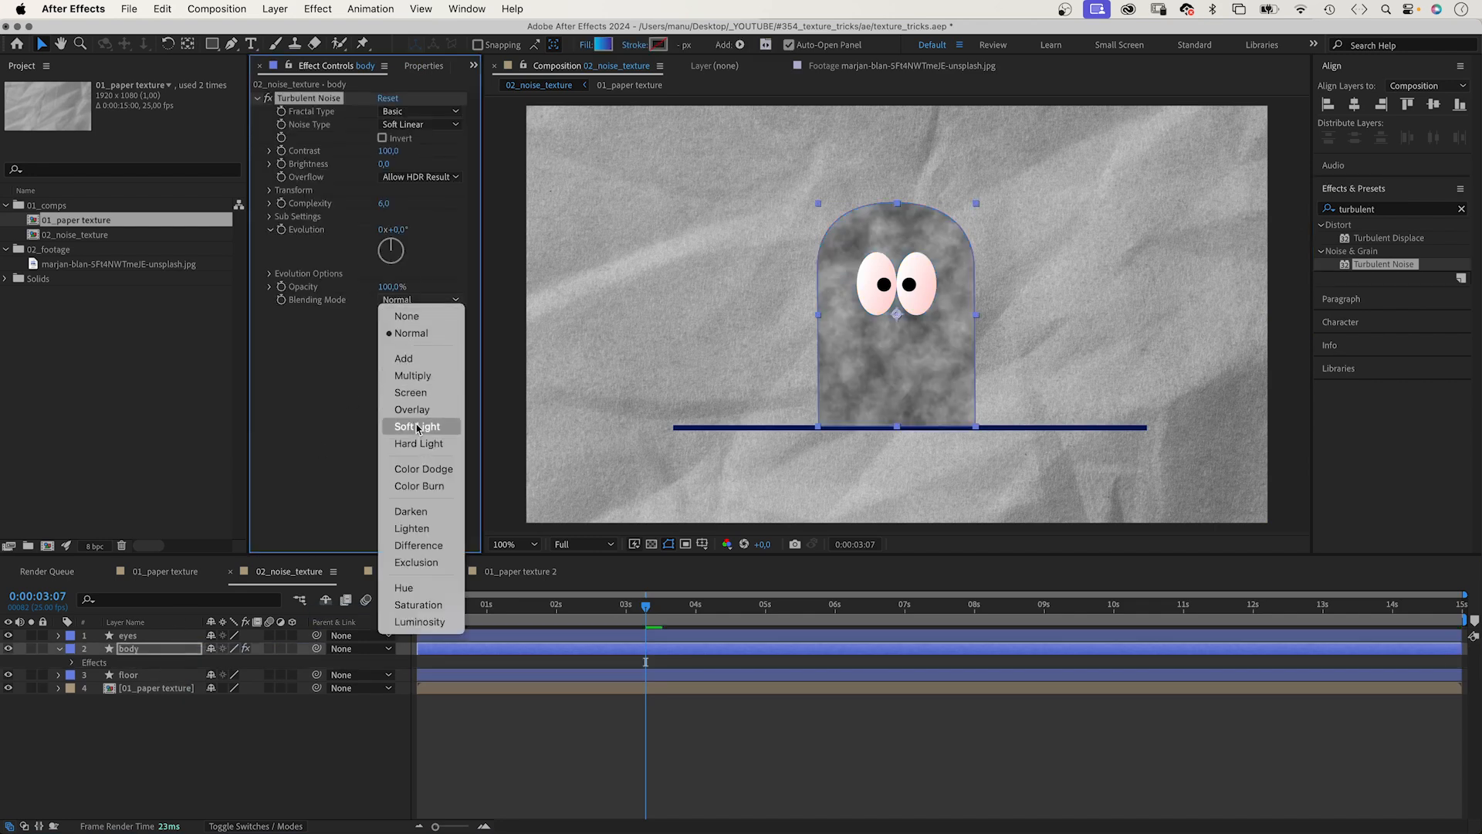
pyautogui.click(418, 426)
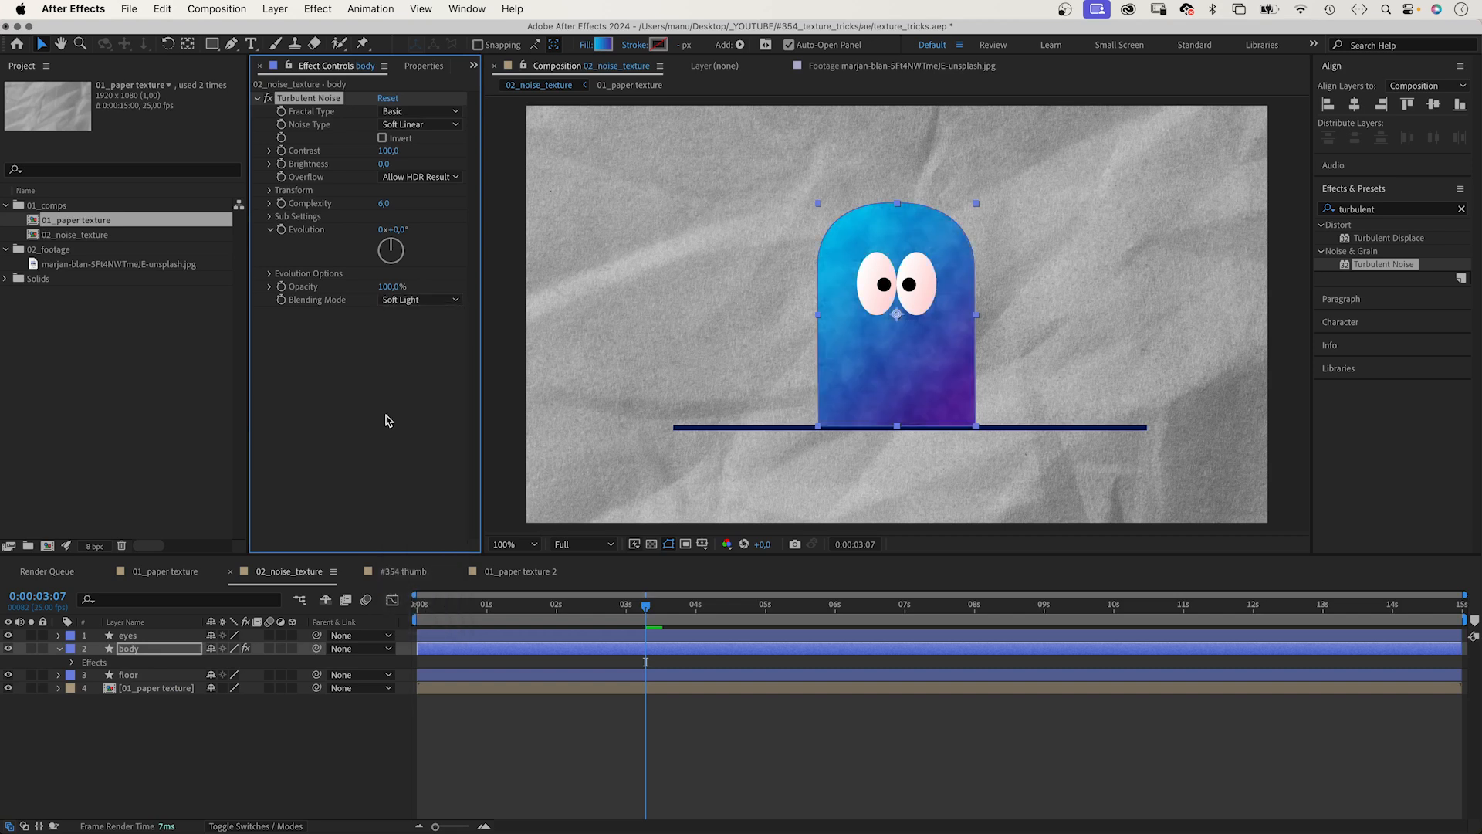
pyautogui.click(387, 150)
pyautogui.write('300')
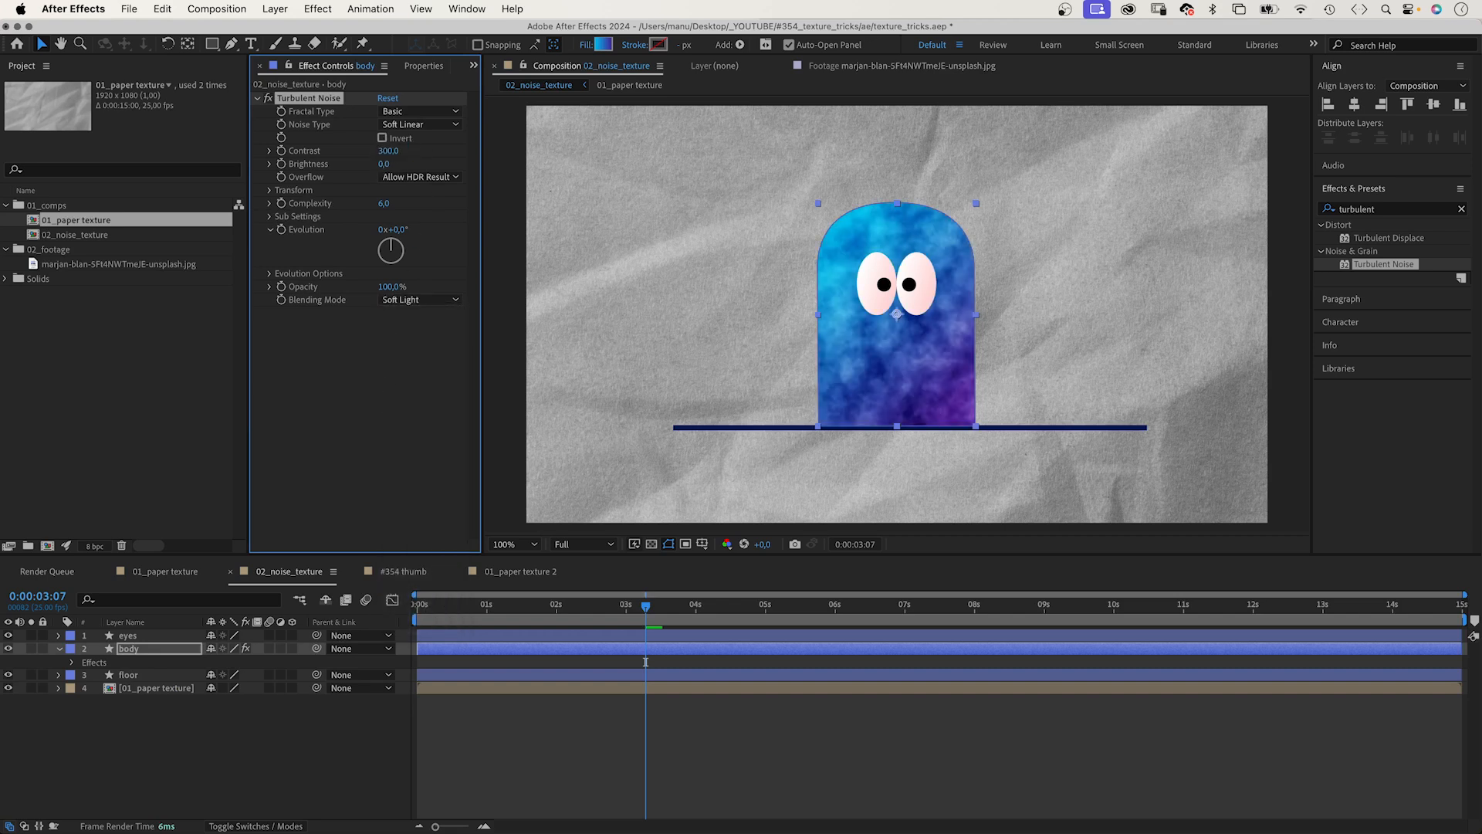
pyautogui.click(391, 164)
pyautogui.write('-30')
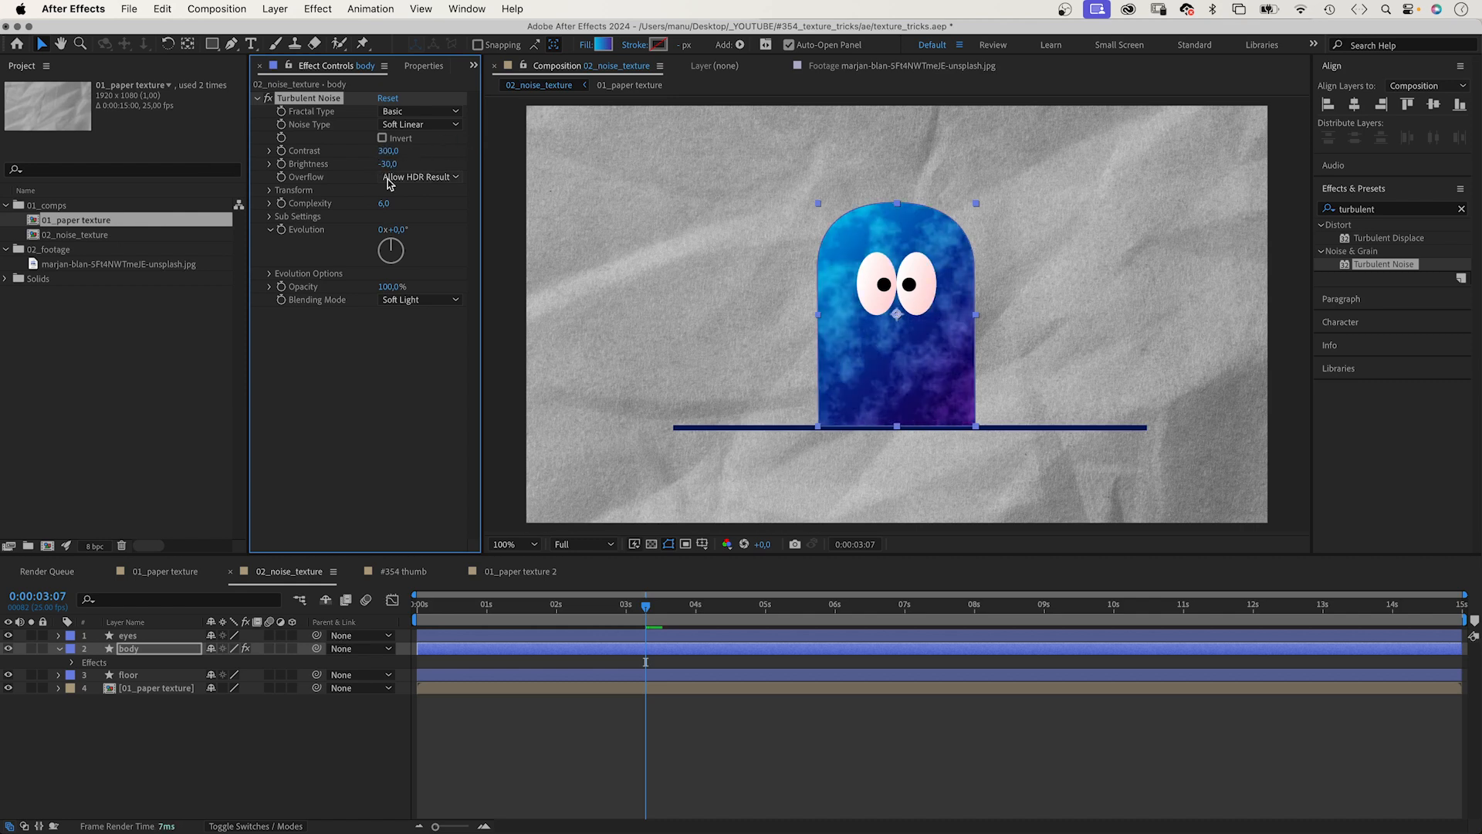
pyautogui.click(270, 190)
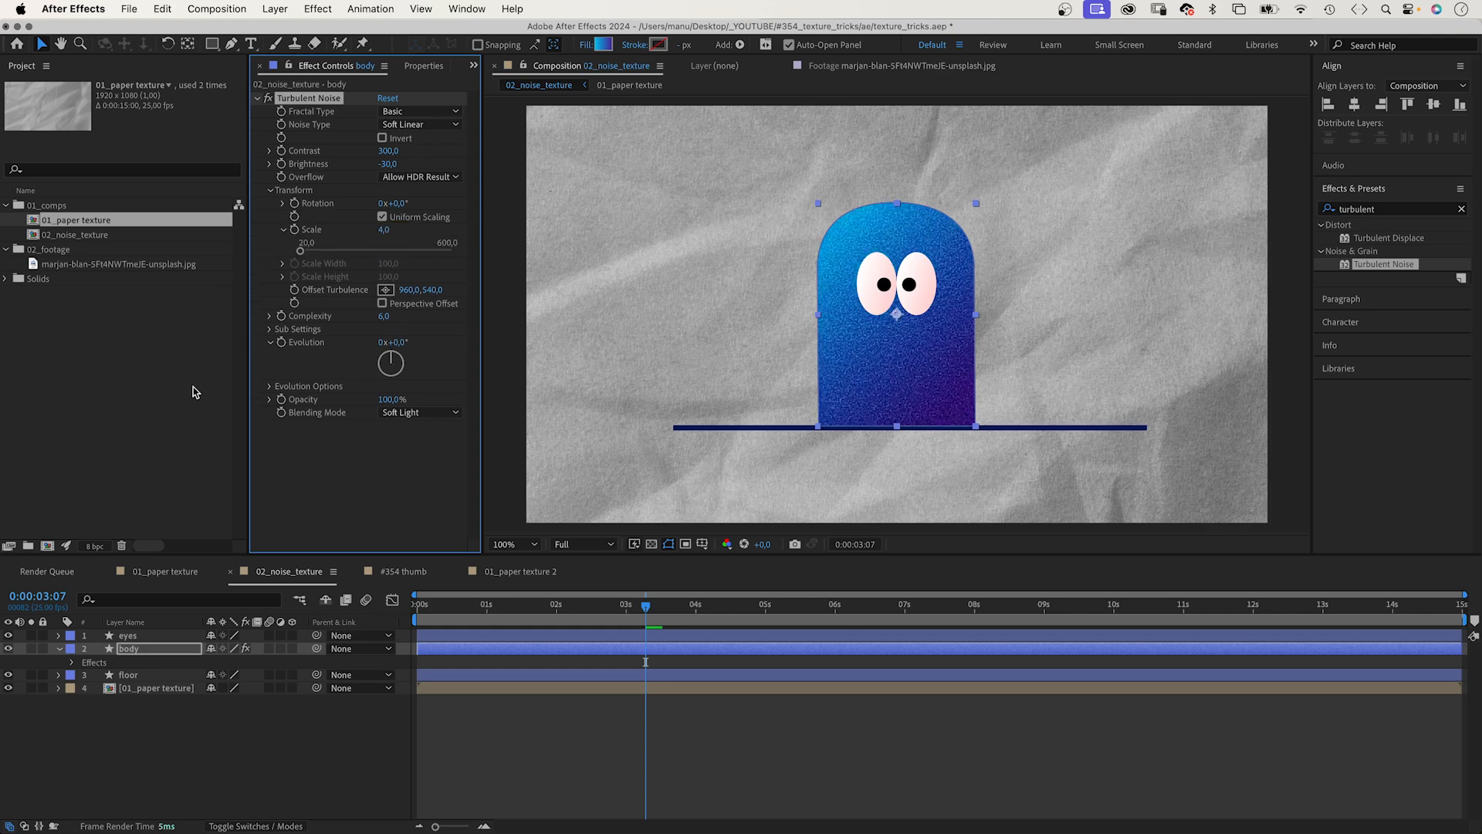
pyautogui.moveTo(241, 378)
pyautogui.write('posterizeTime(')
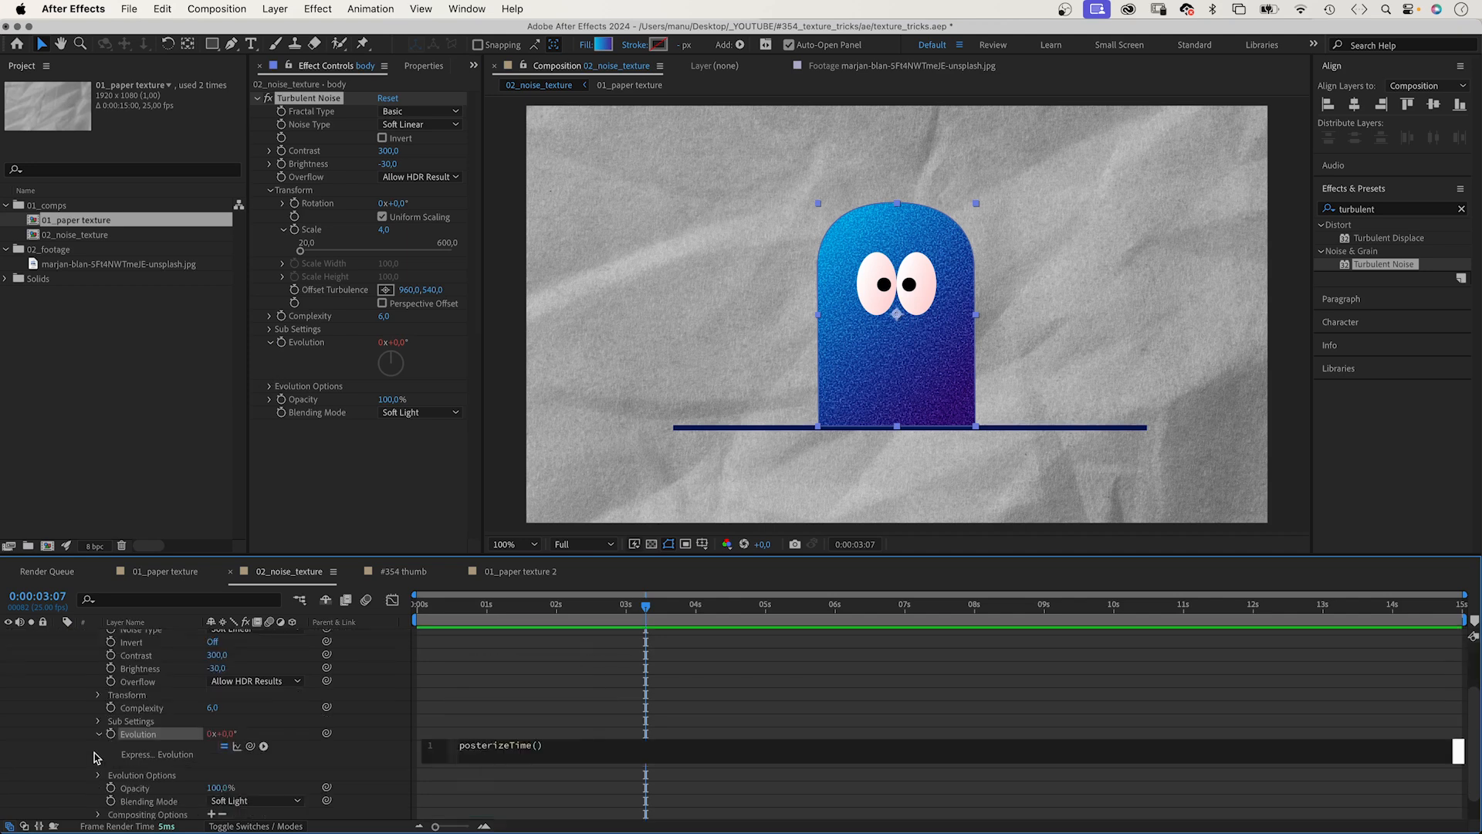
# Drive the body noise Evolution with the expression posterizeTime(4); time*1000.
pyautogui.write('4')
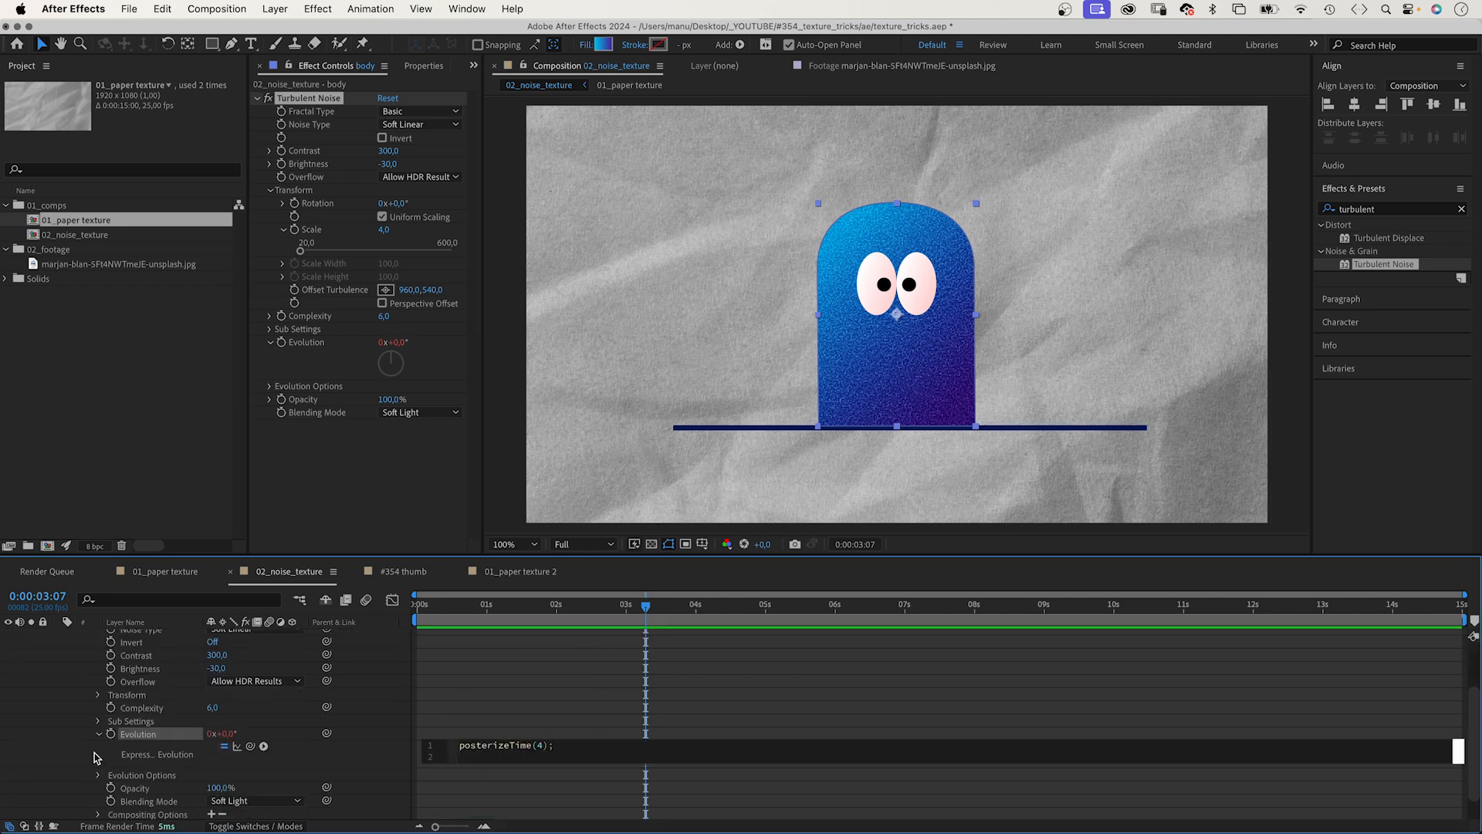
pyautogui.write('time')
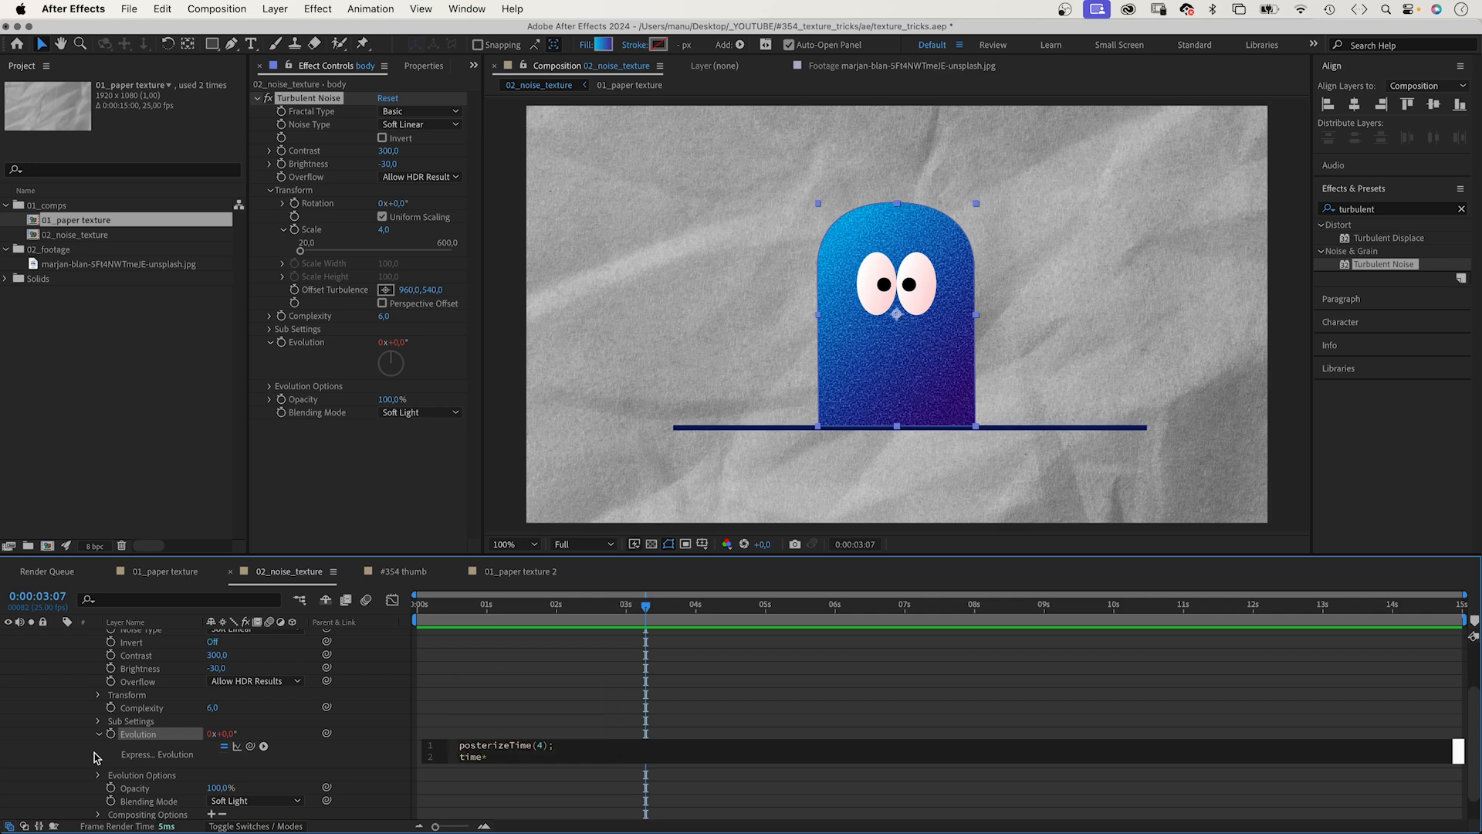
pyautogui.write('*1000')
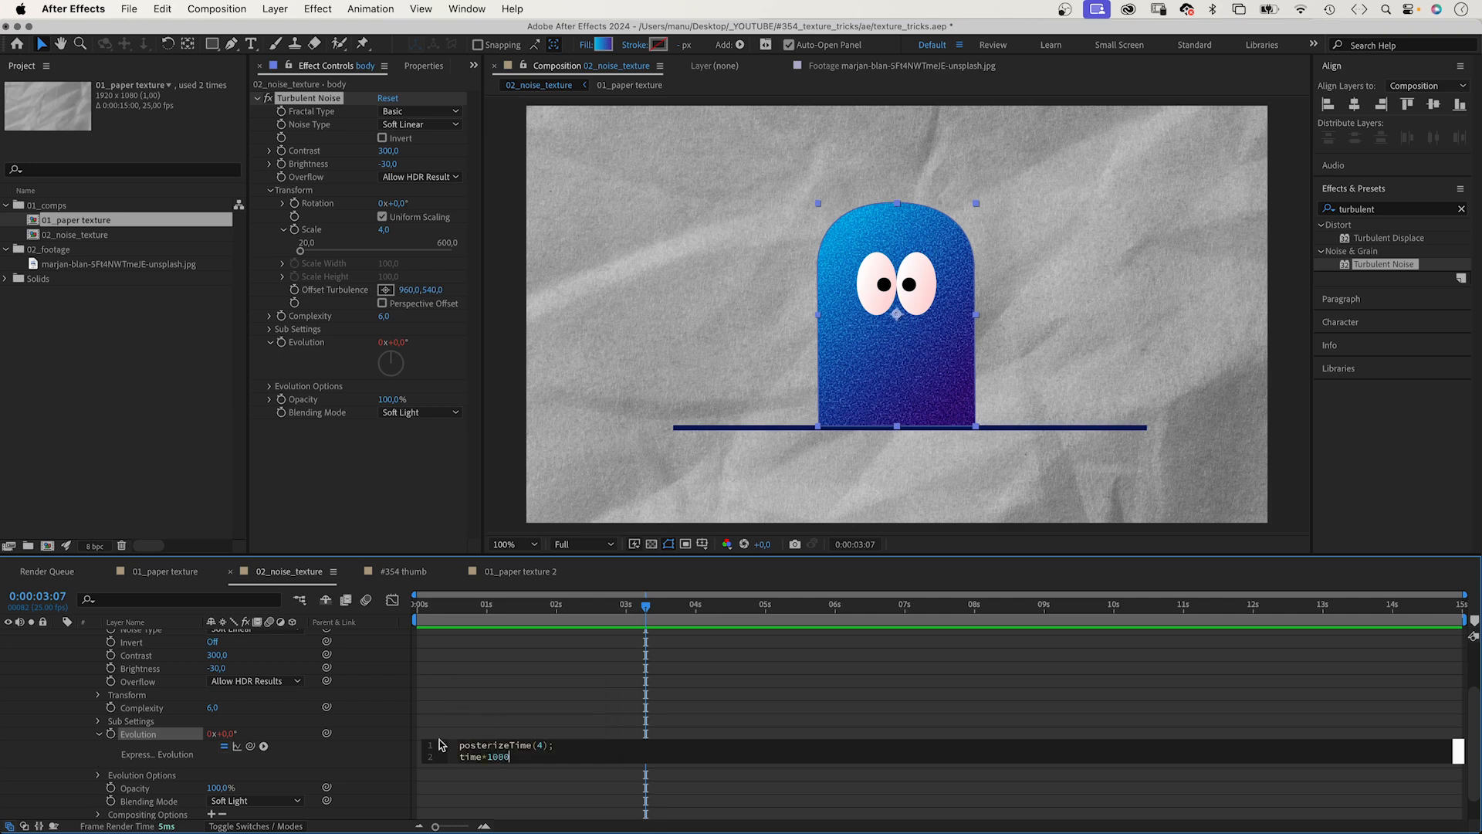
pyautogui.click(900, 604)
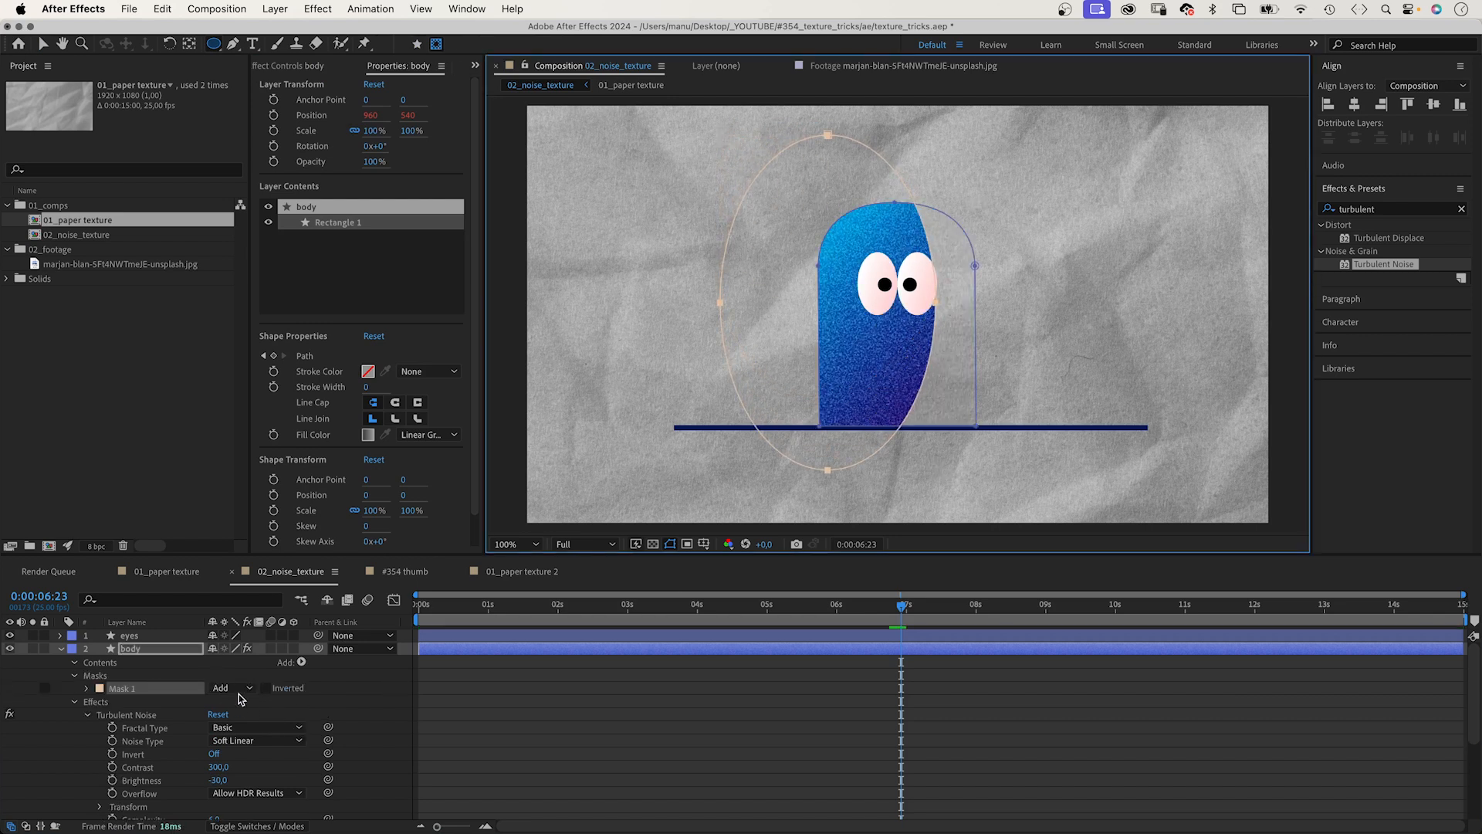
# Change the body's Mask 1 mode from Add to Subtract.
pyautogui.click(232, 687)
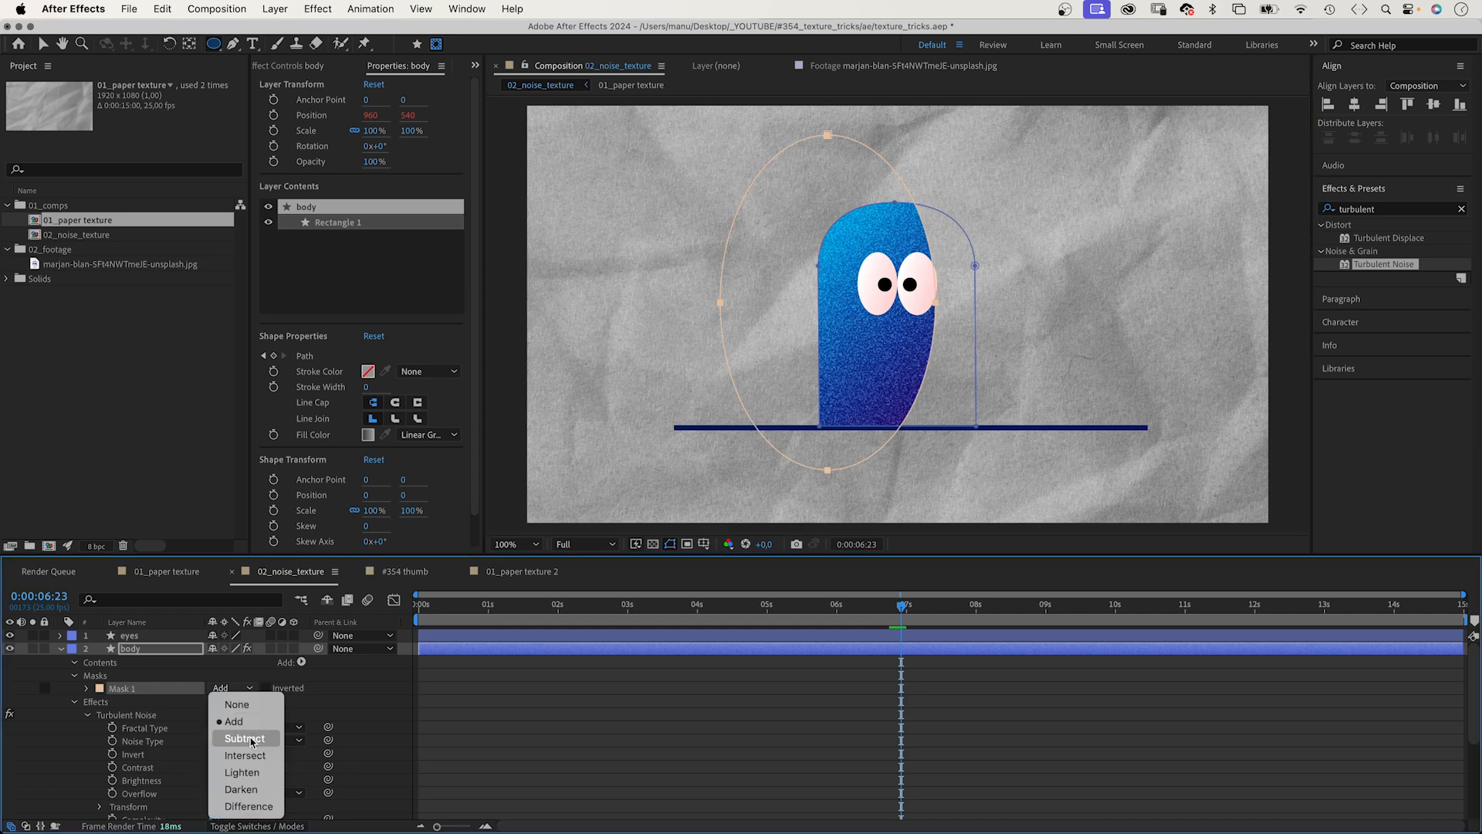
pyautogui.click(245, 738)
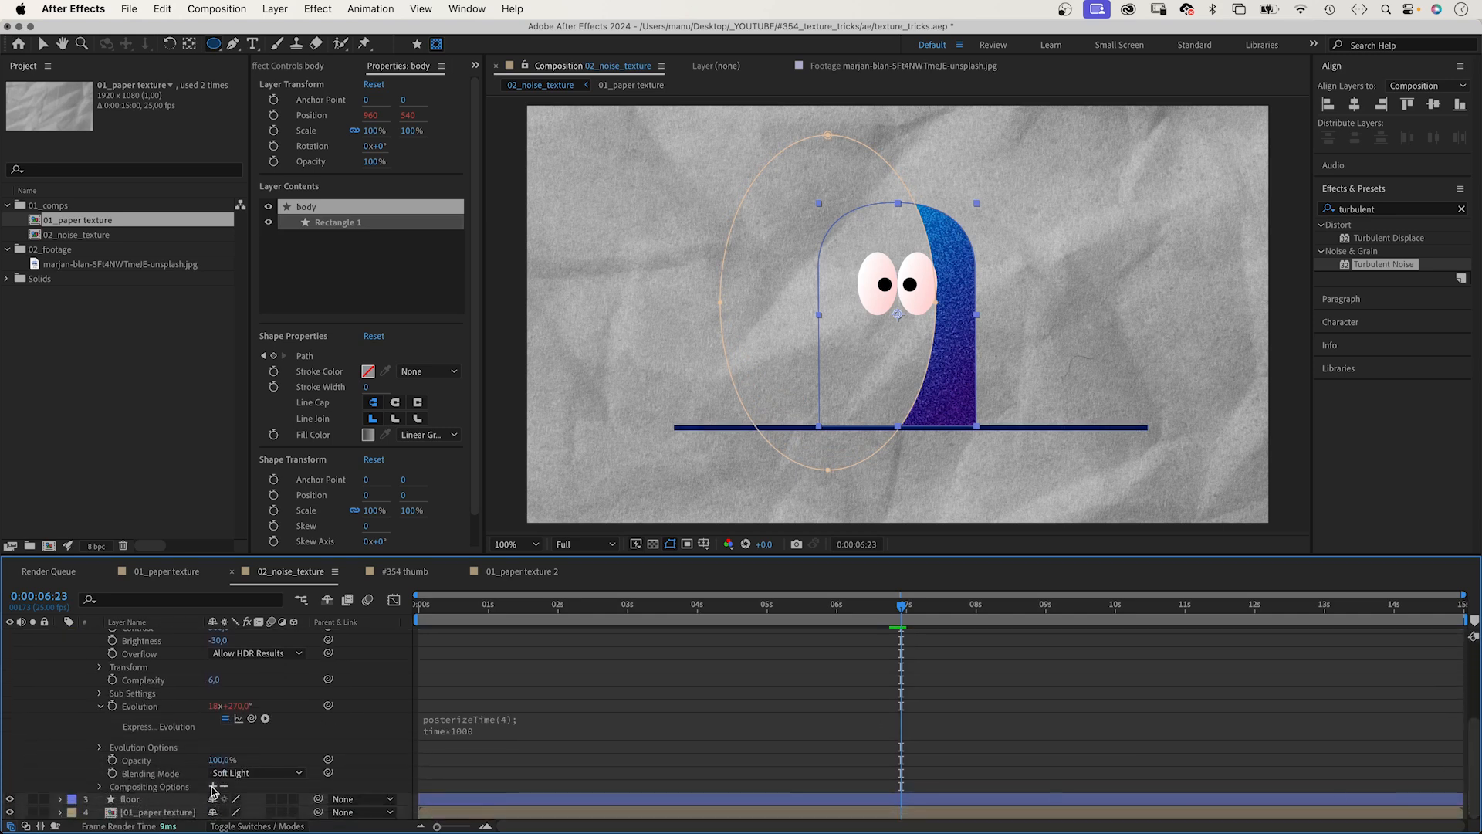
pyautogui.click(100, 787)
pyautogui.write('roughen e')
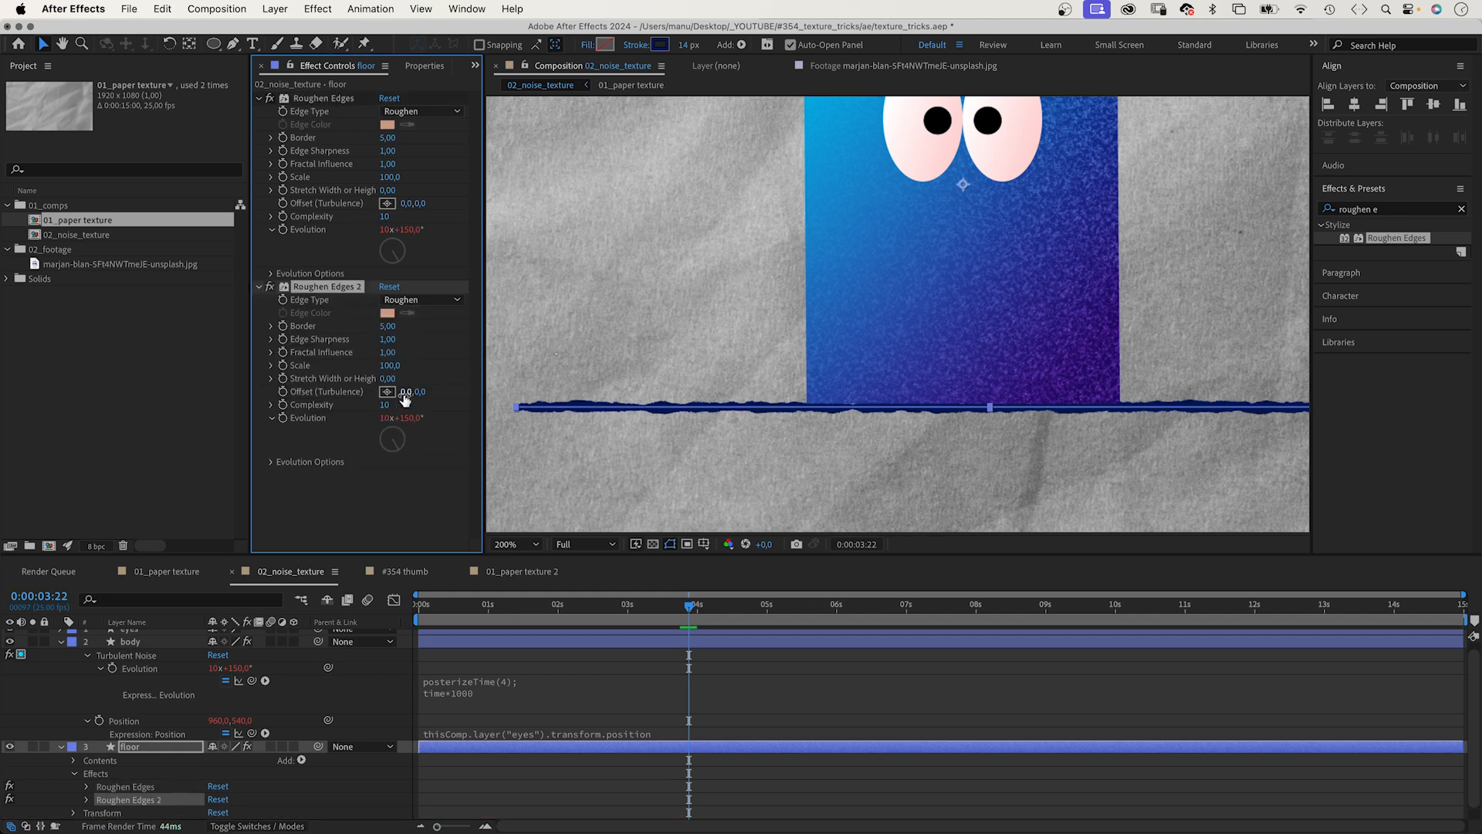
# Lower the second Roughen Edges scale on the floor line to 10.
pyautogui.click(390, 365)
pyautogui.write('10')
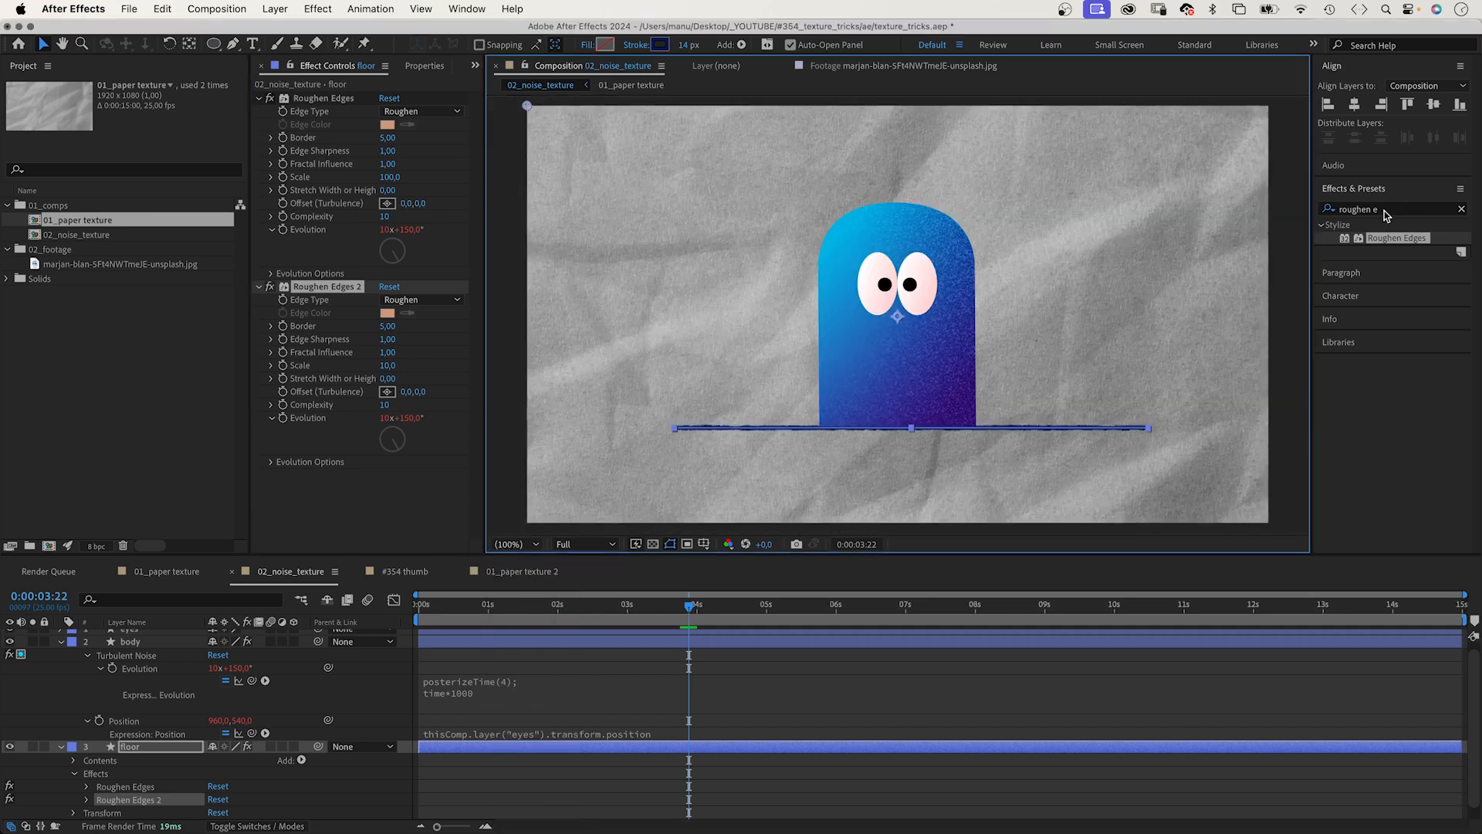
# Apply Turbulent Displace to the floor line and set its Amount to 2.
pyautogui.write('turbulent')
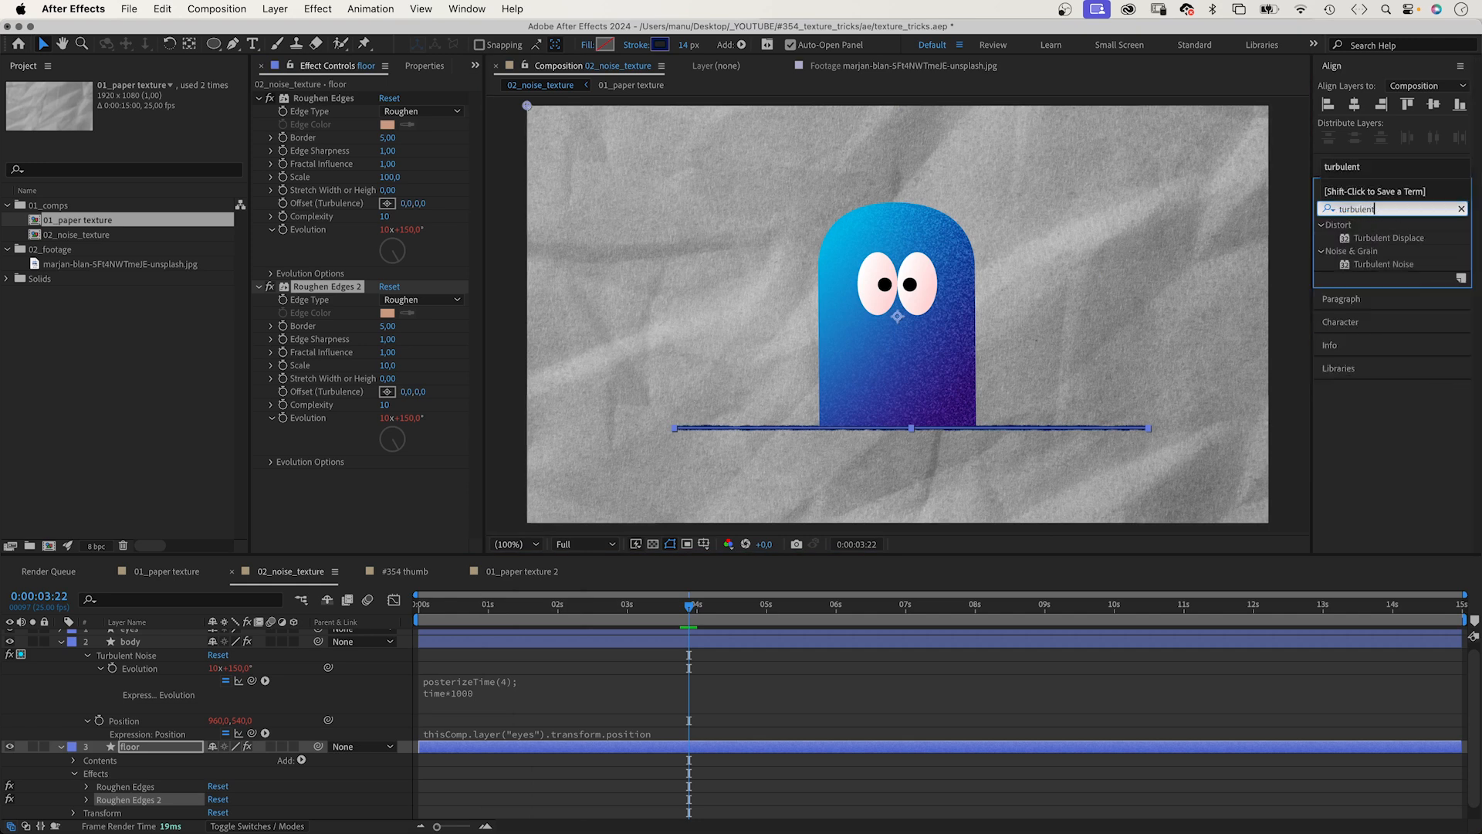
pyautogui.doubleClick(1390, 237)
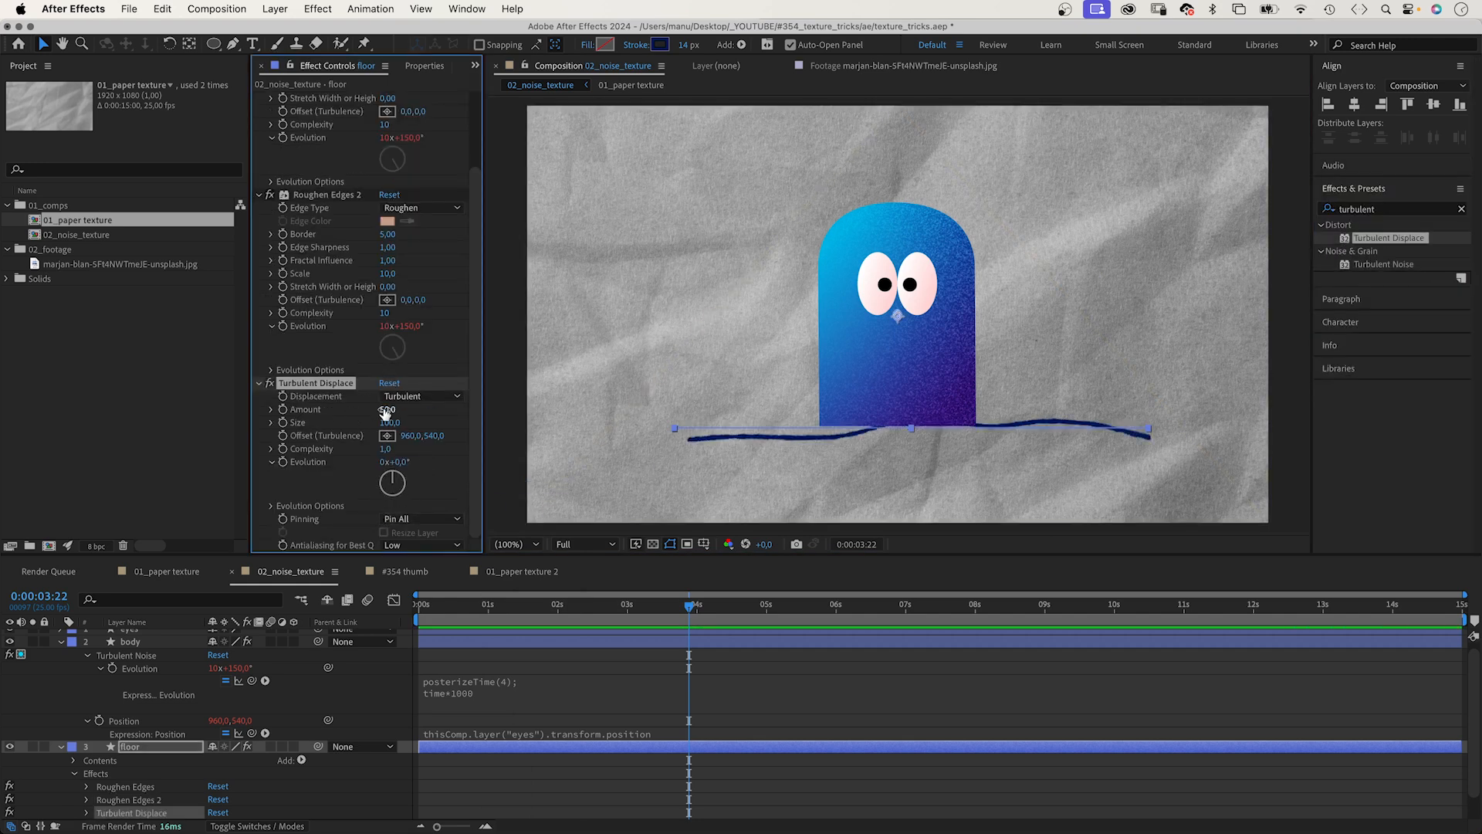
pyautogui.click(389, 421)
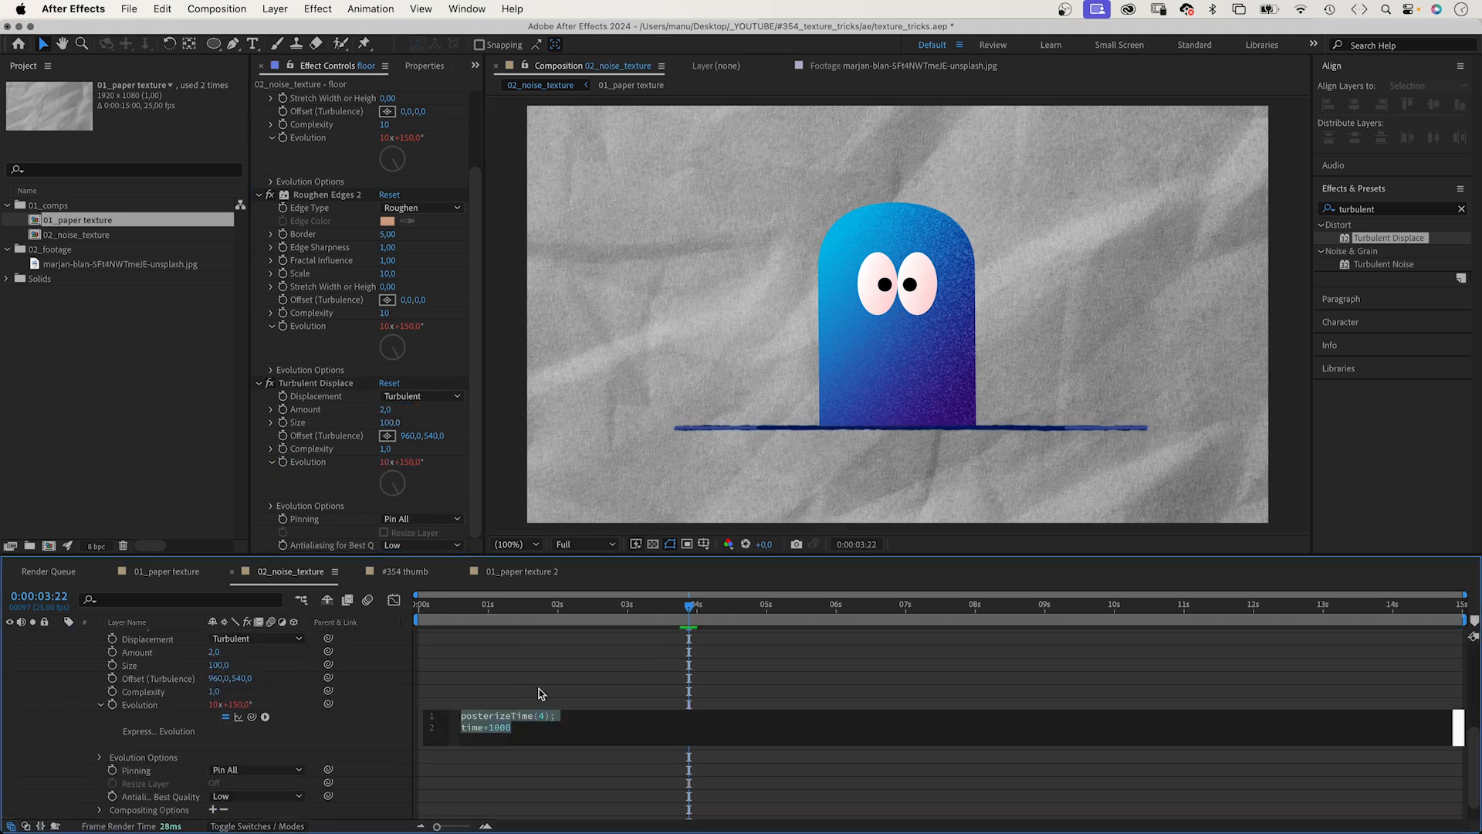
pyautogui.moveTo(504, 703)
pyautogui.write(' n')
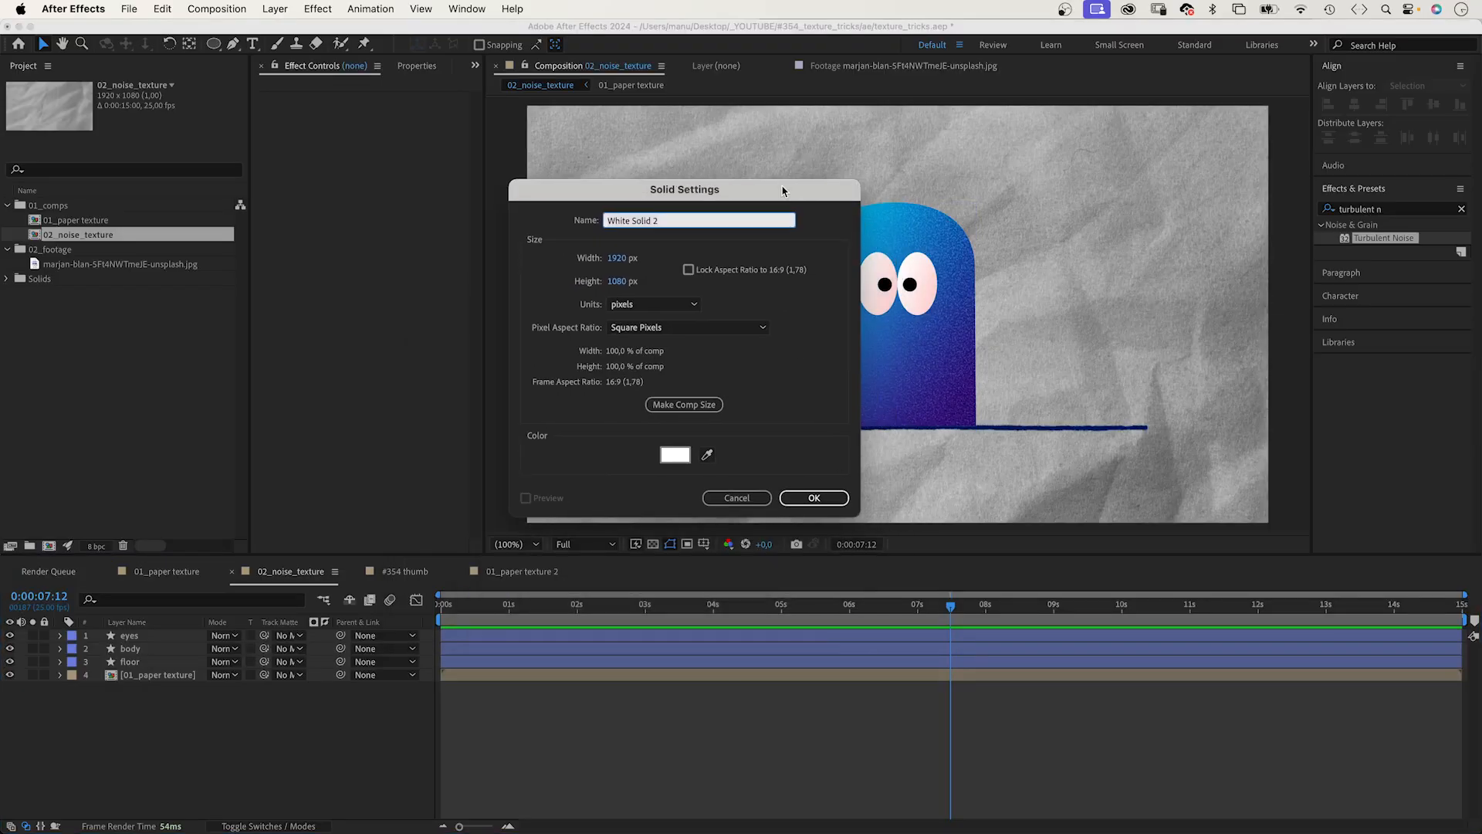
# Create a solid named 'luma matte' and apply Turbulent Noise to it.
pyautogui.write('luma matte')
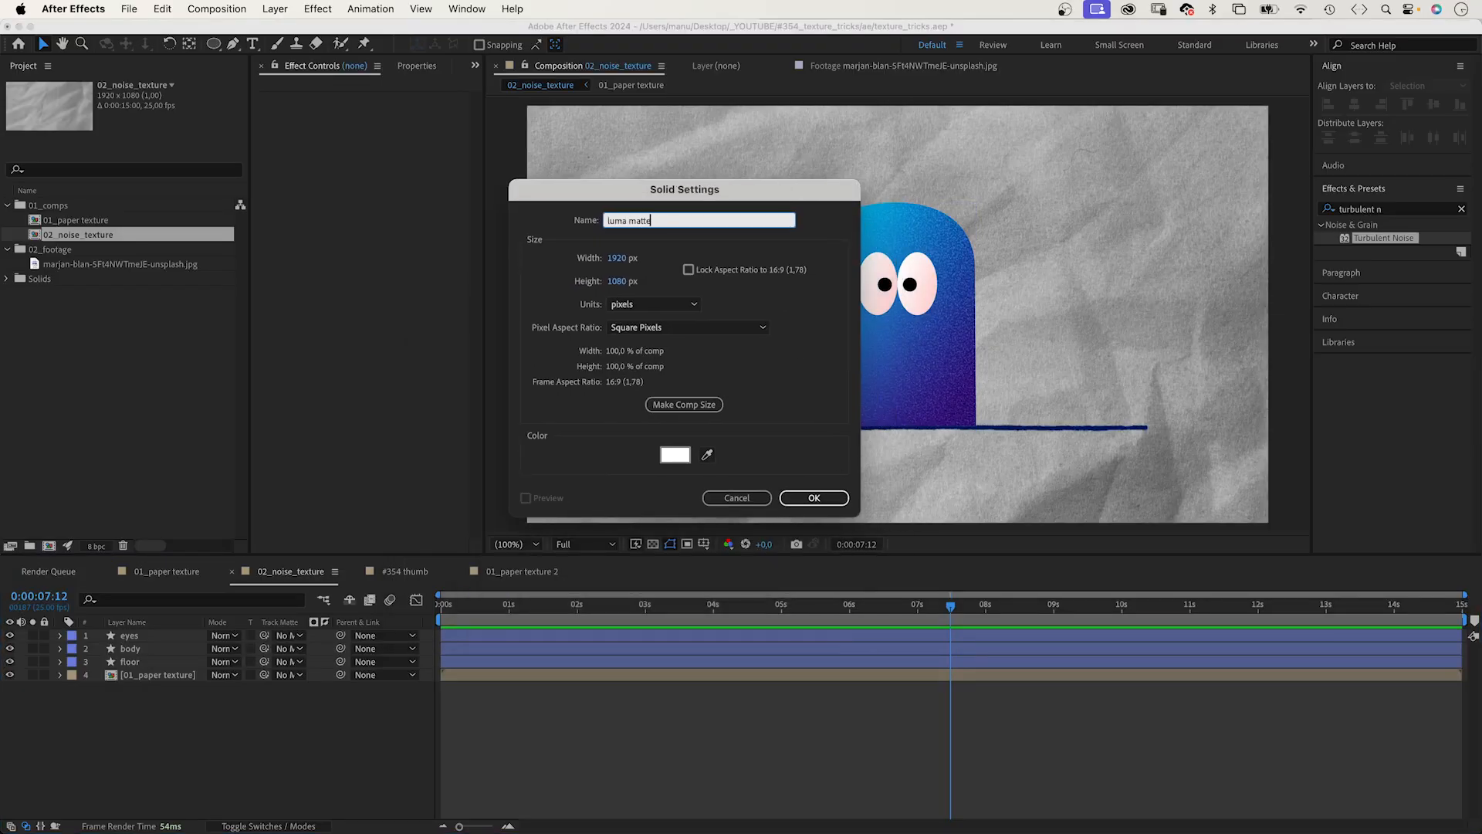
pyautogui.click(812, 497)
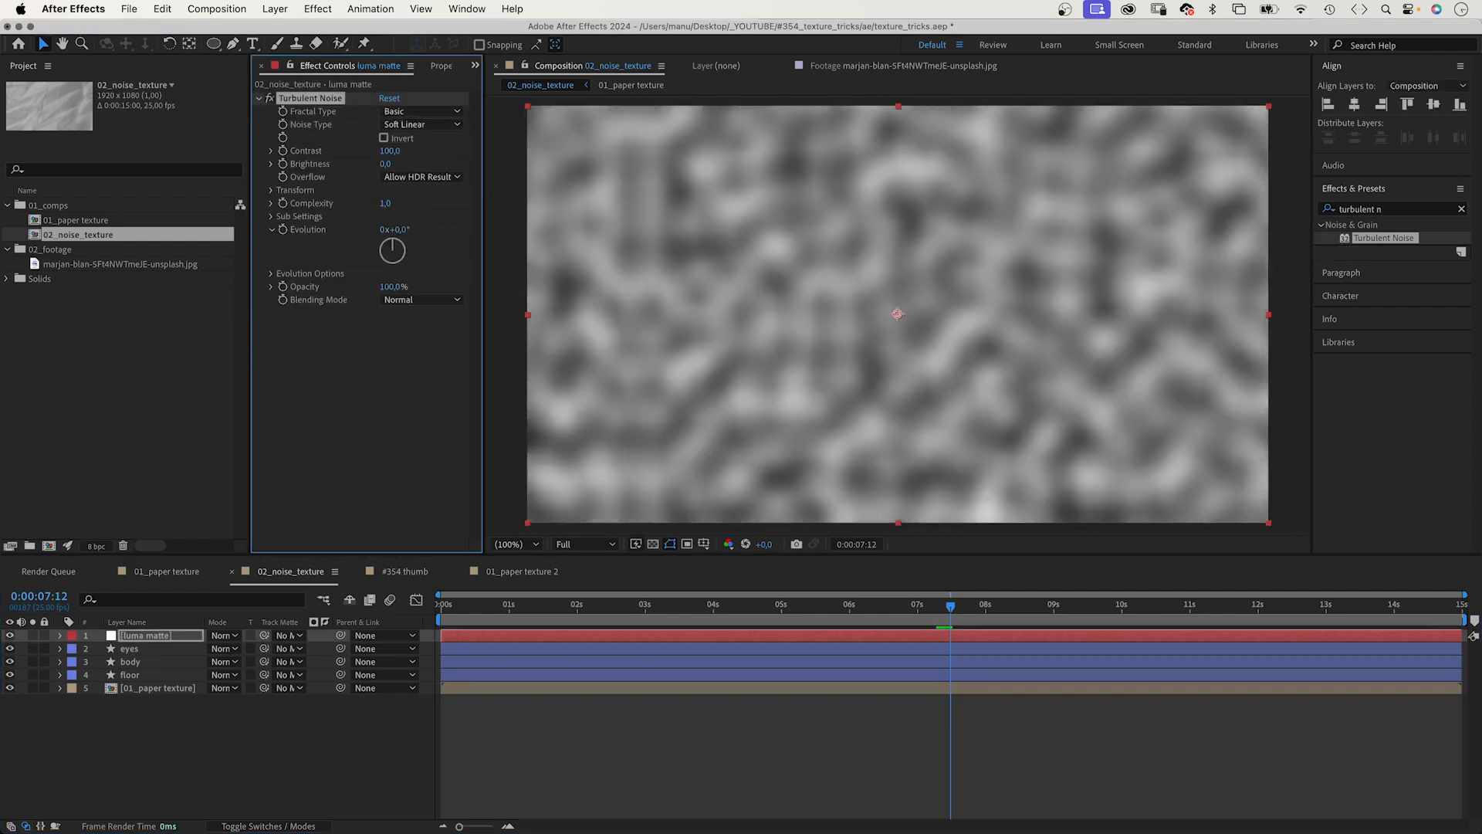
pyautogui.click(271, 189)
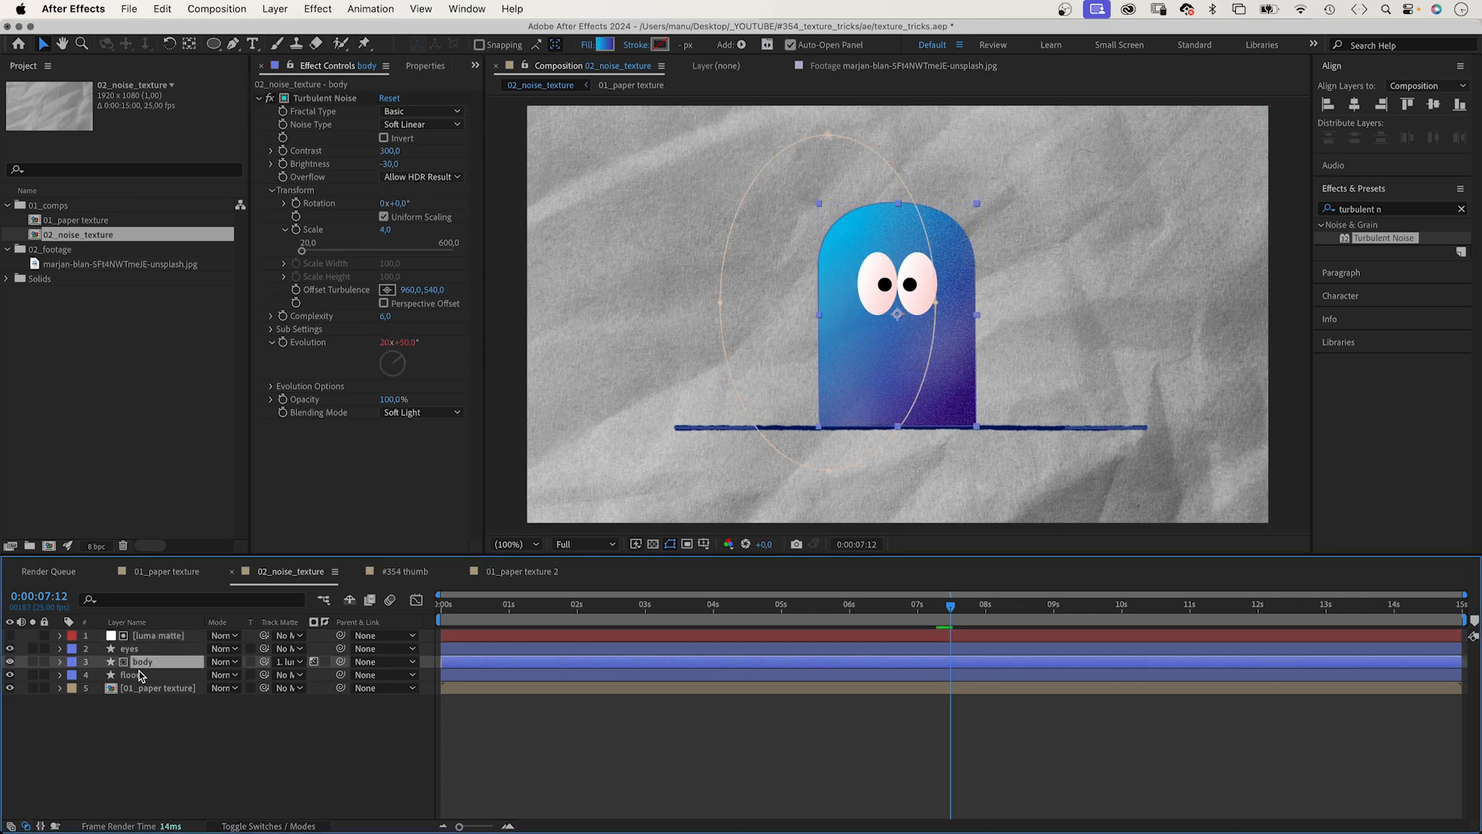
# Set the body's Luma track matte to luma matte and drive evolution with time*1000.
pyautogui.click(59, 661)
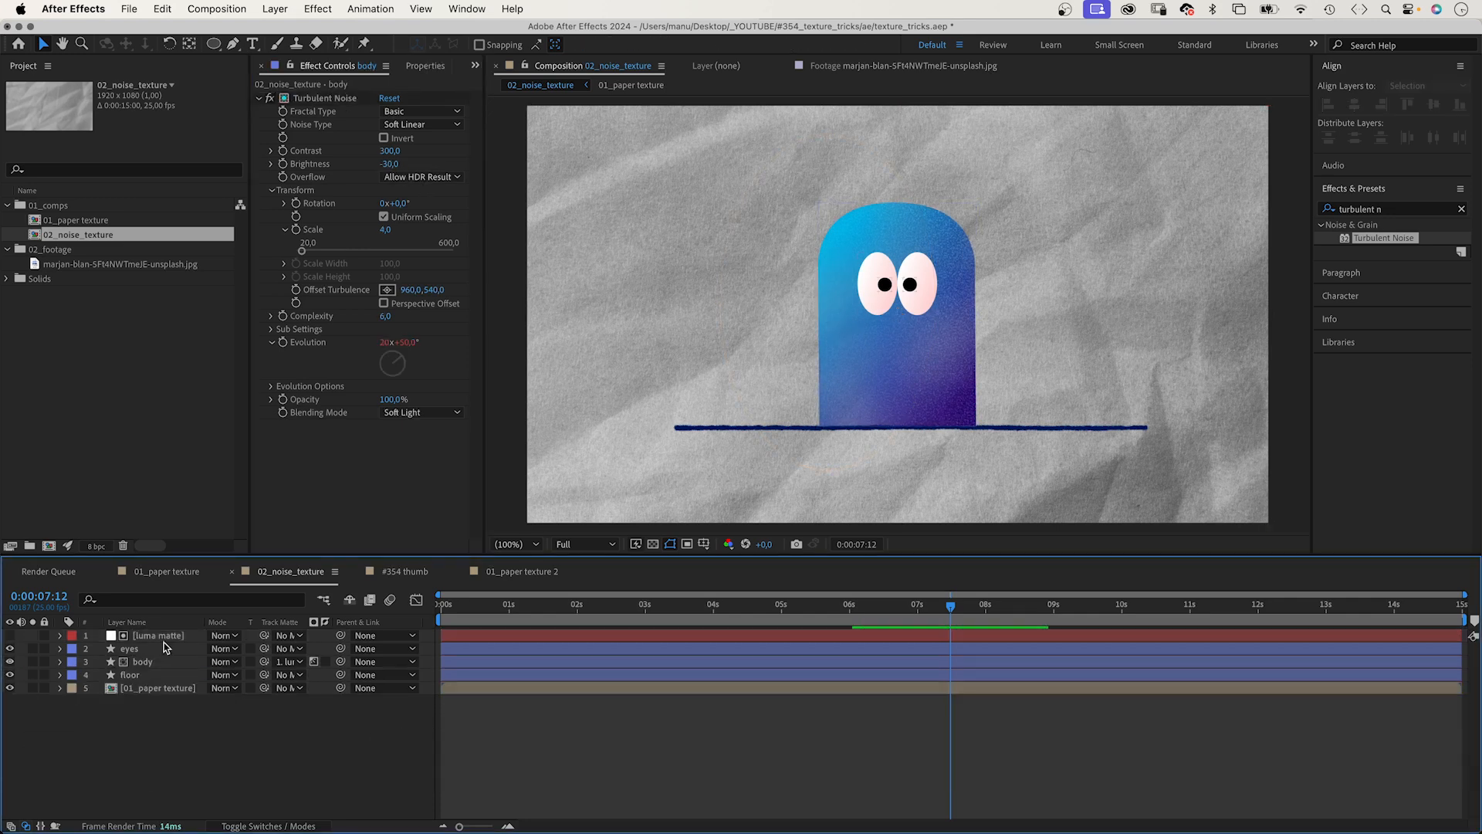
pyautogui.click(159, 634)
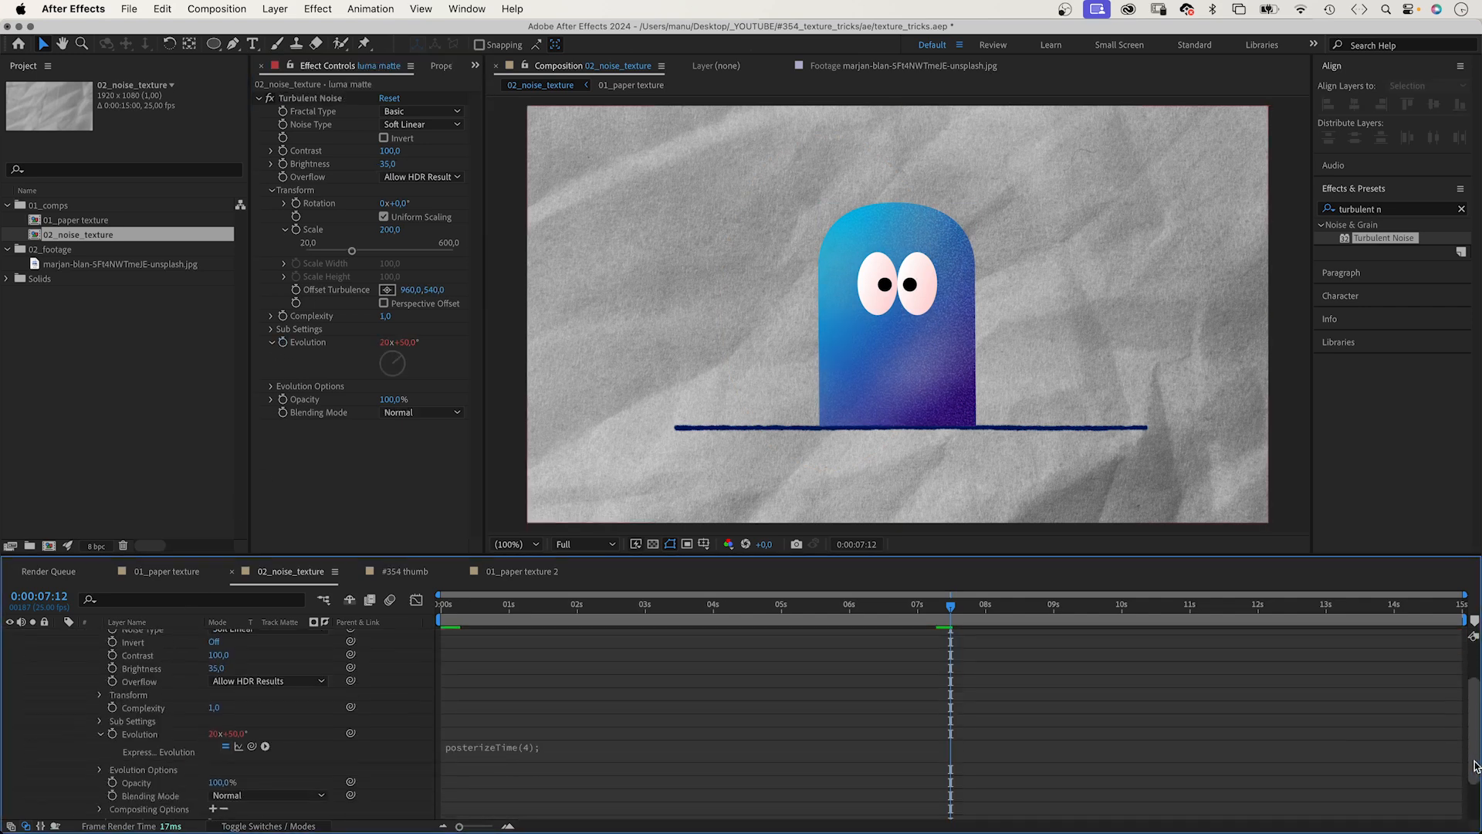
pyautogui.write('time*1000')
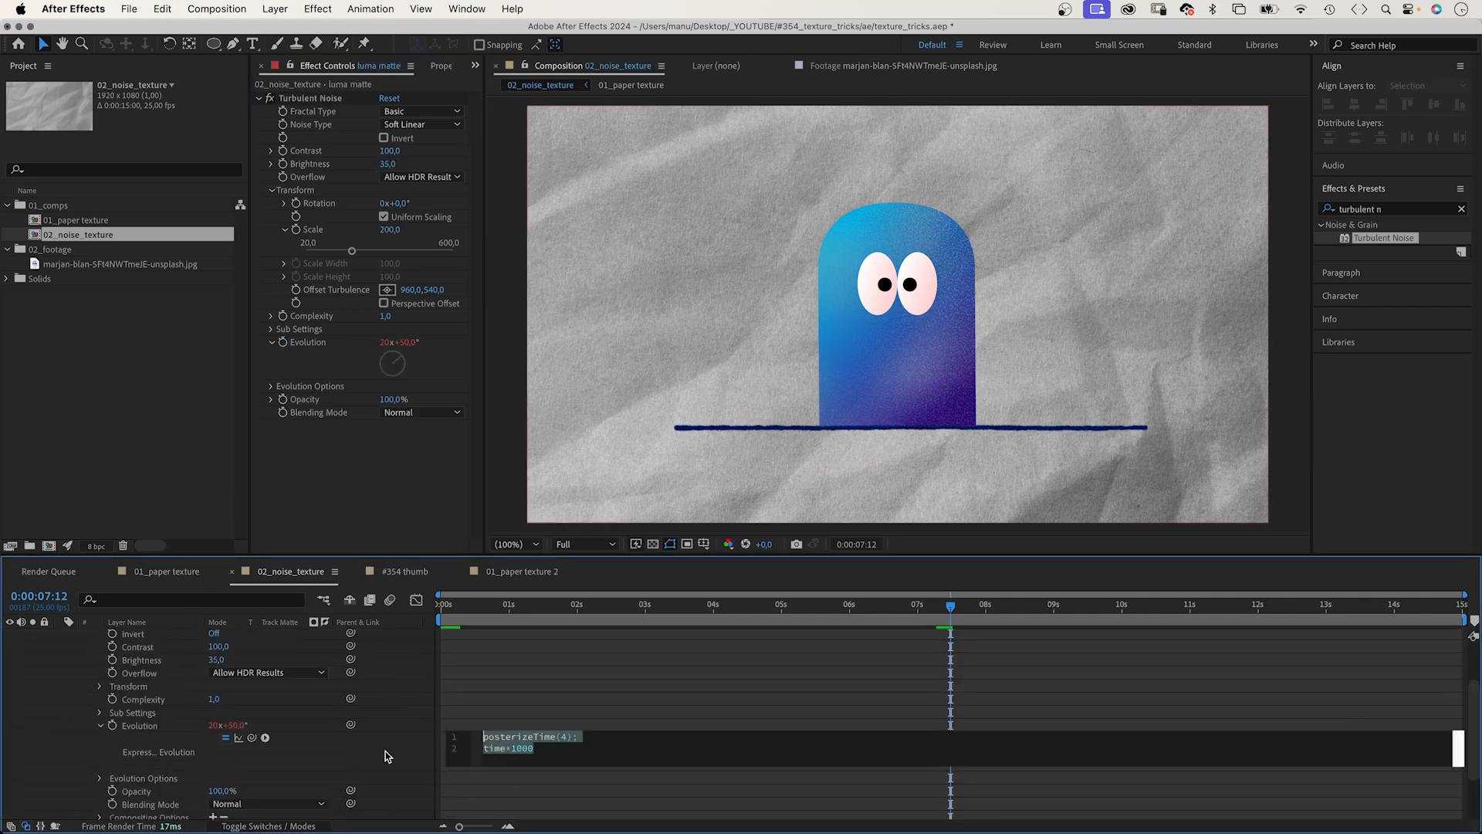
pyautogui.click(439, 604)
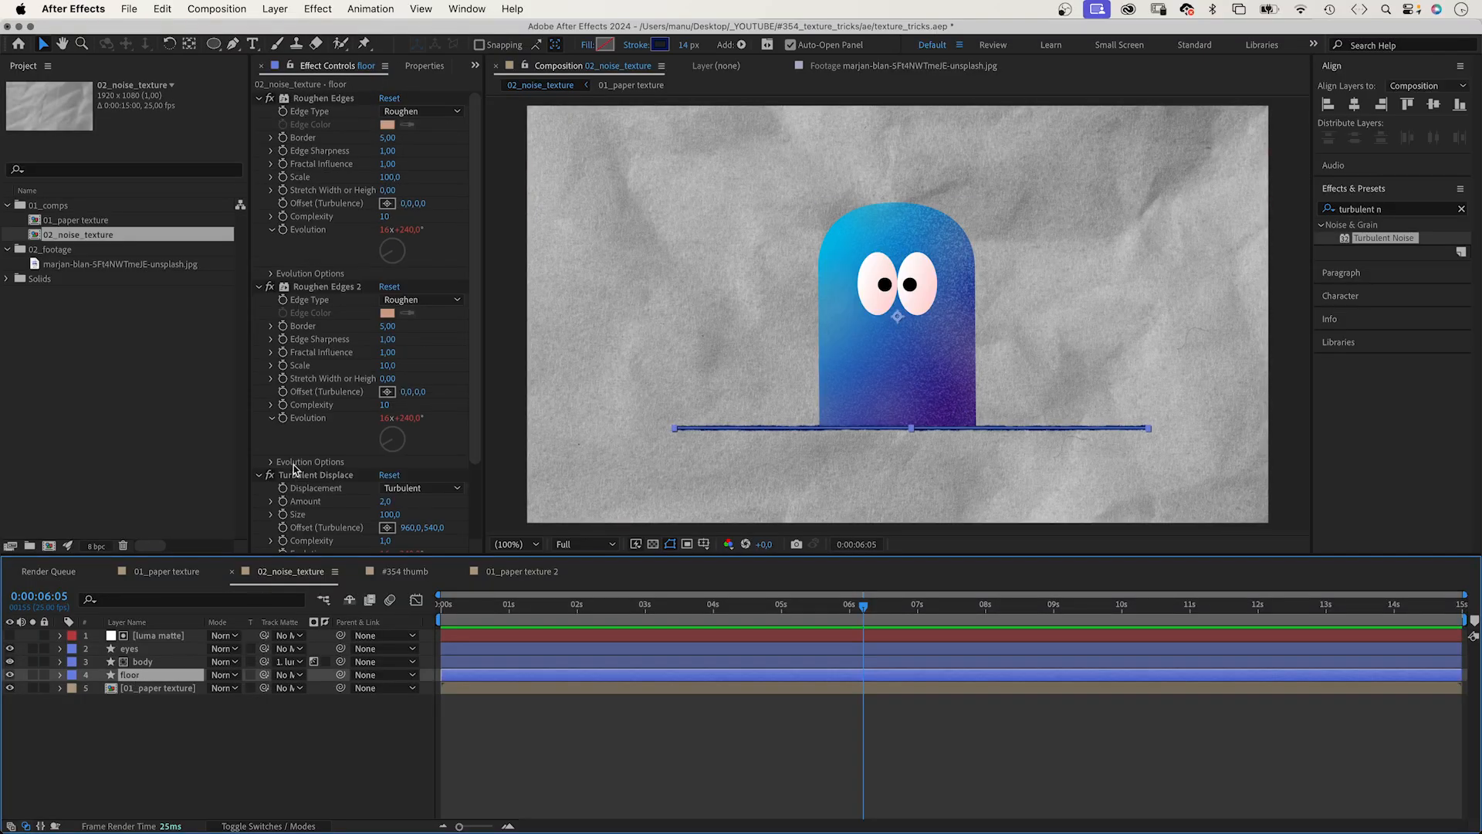
# Add a 'bleeds' noise copy with contrast 830 matting body; body 2 uses luma matte.
pyautogui.doubleClick(130, 674)
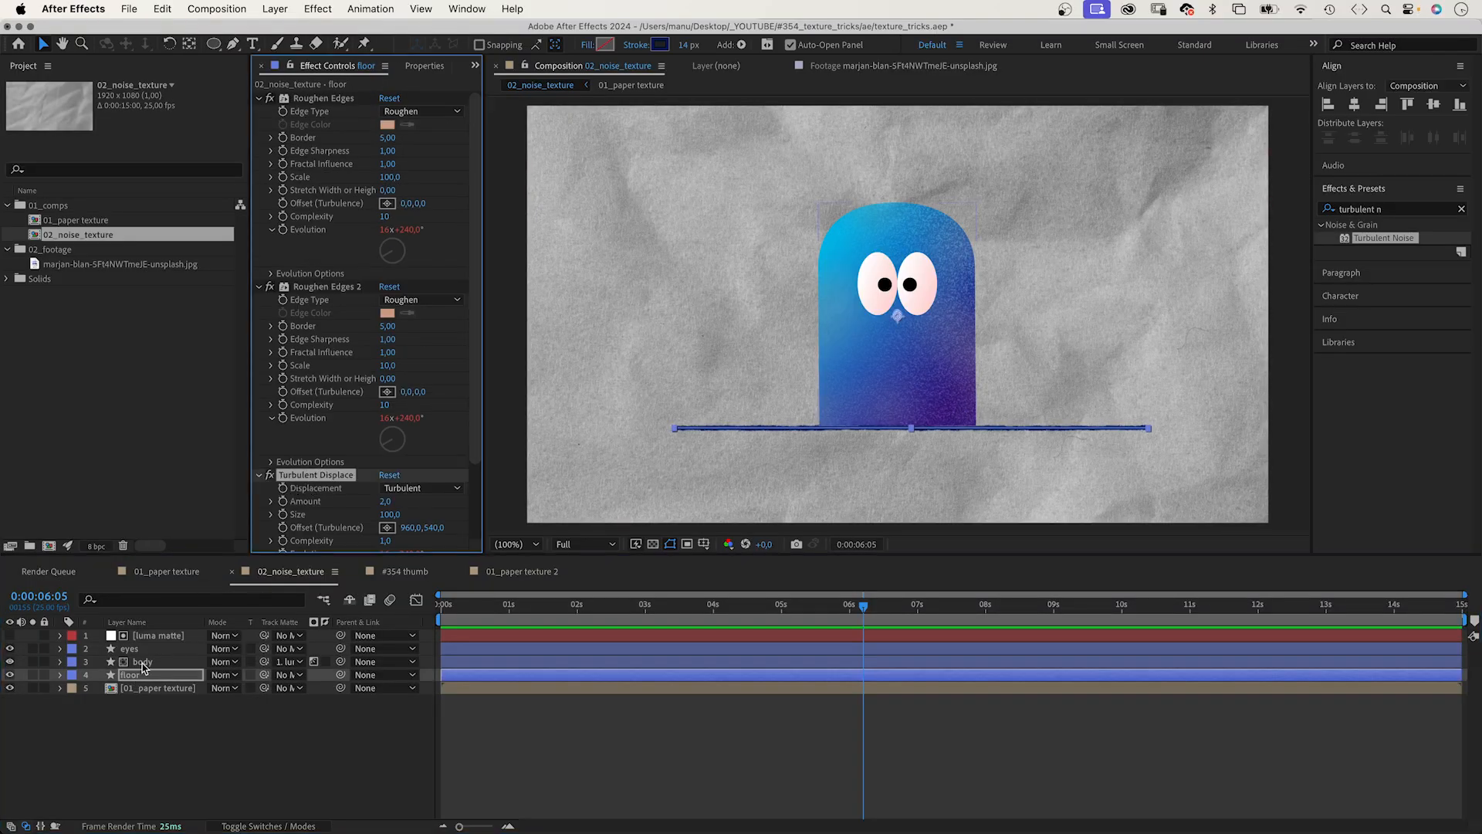
pyautogui.click(143, 661)
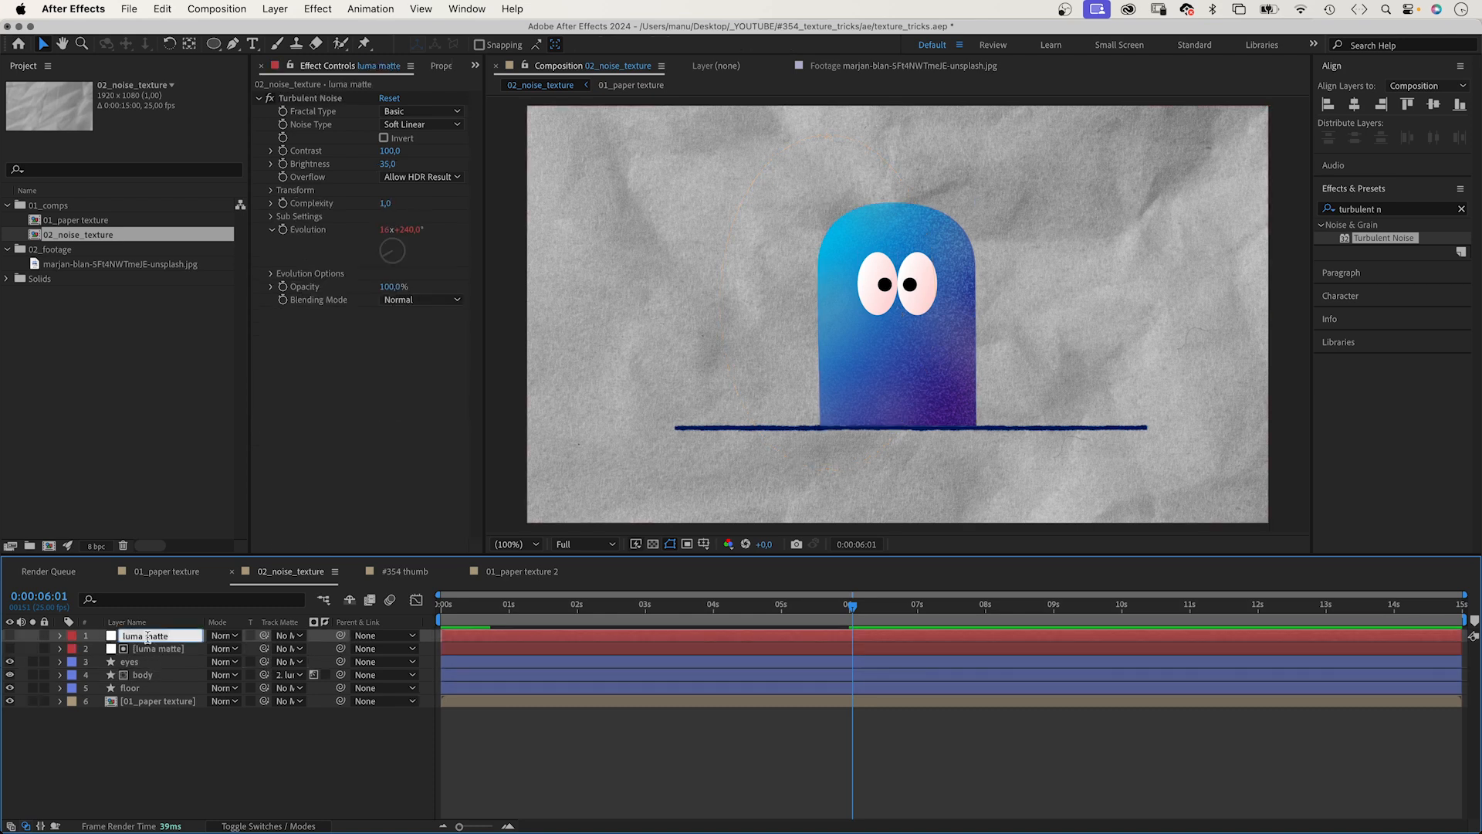
pyautogui.write('bleeds')
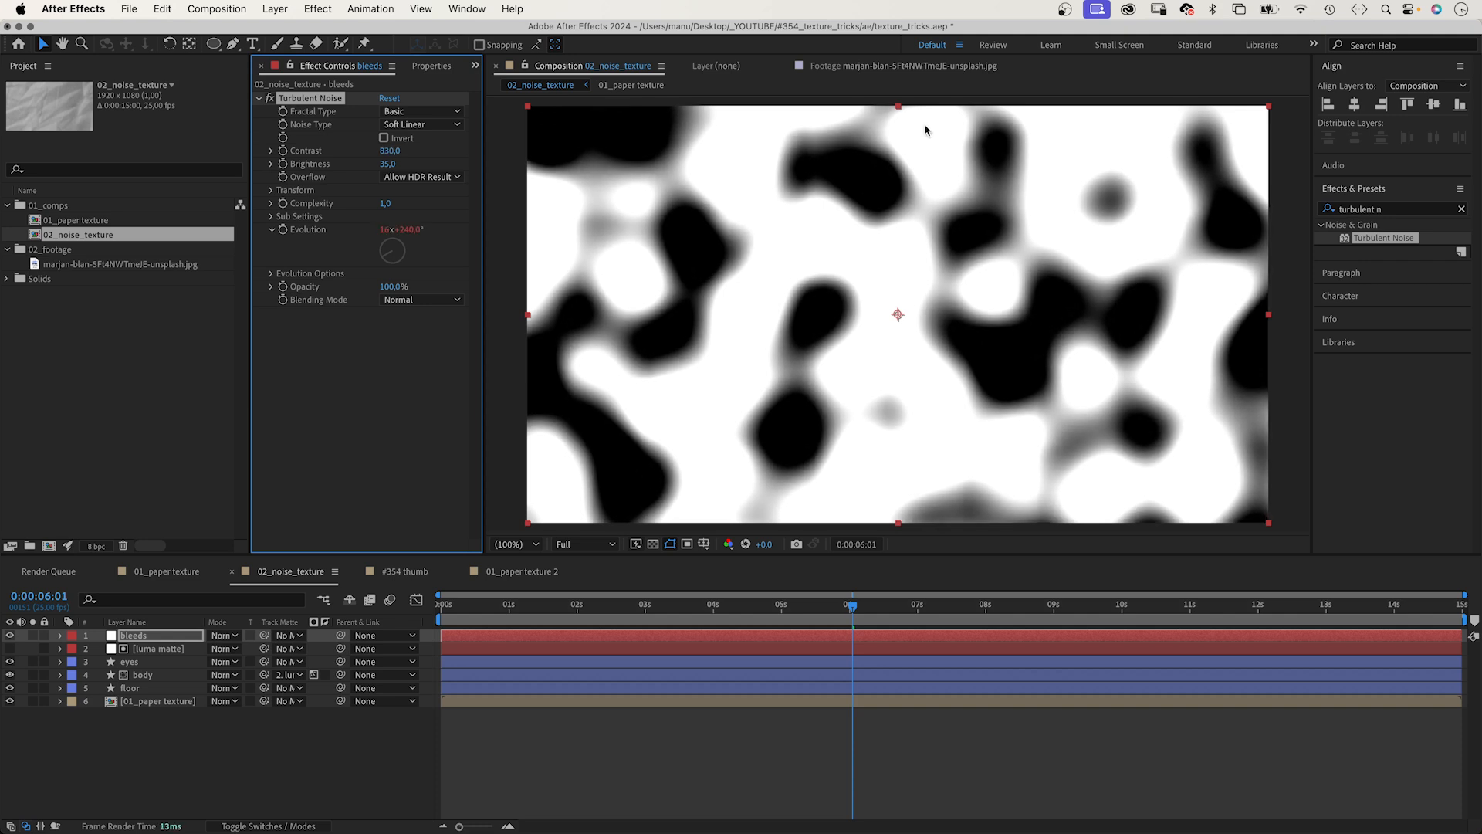
pyautogui.click(142, 674)
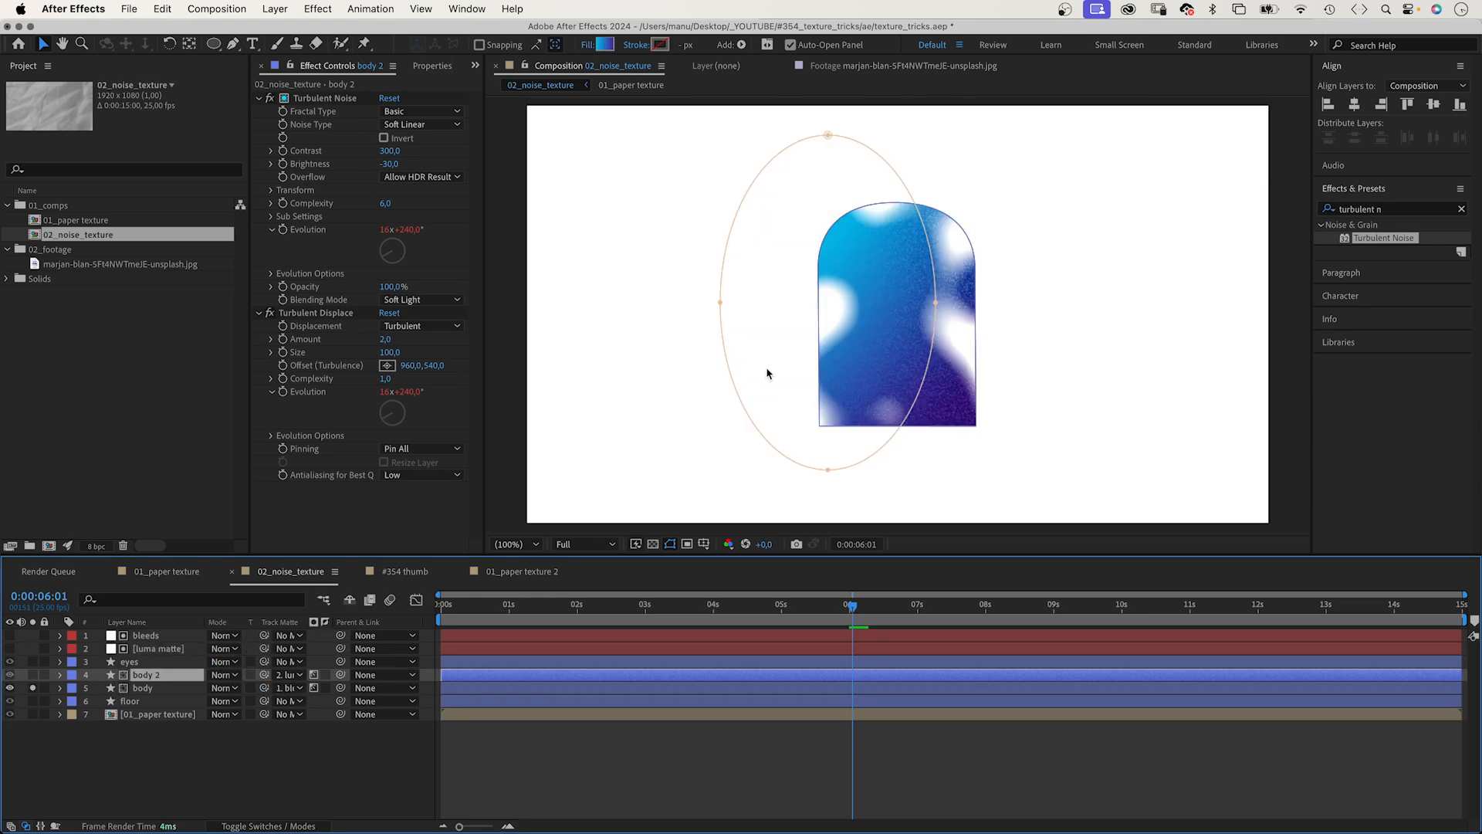
# Give body Gaussian Blur 100 and Roughen Edges with border 8, complexity 10.
pyautogui.click(142, 688)
pyautogui.write('roughen')
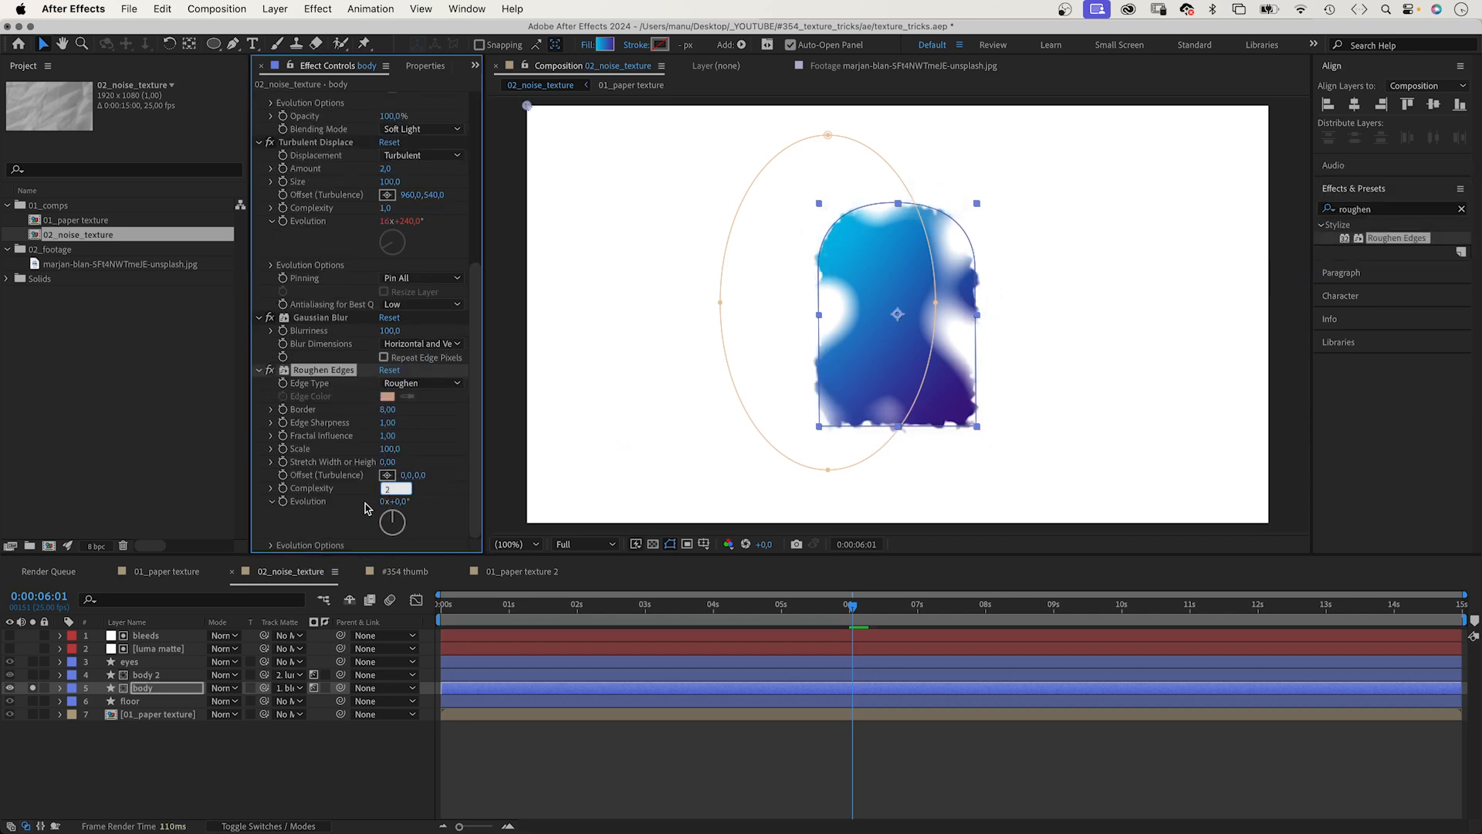
pyautogui.write('10')
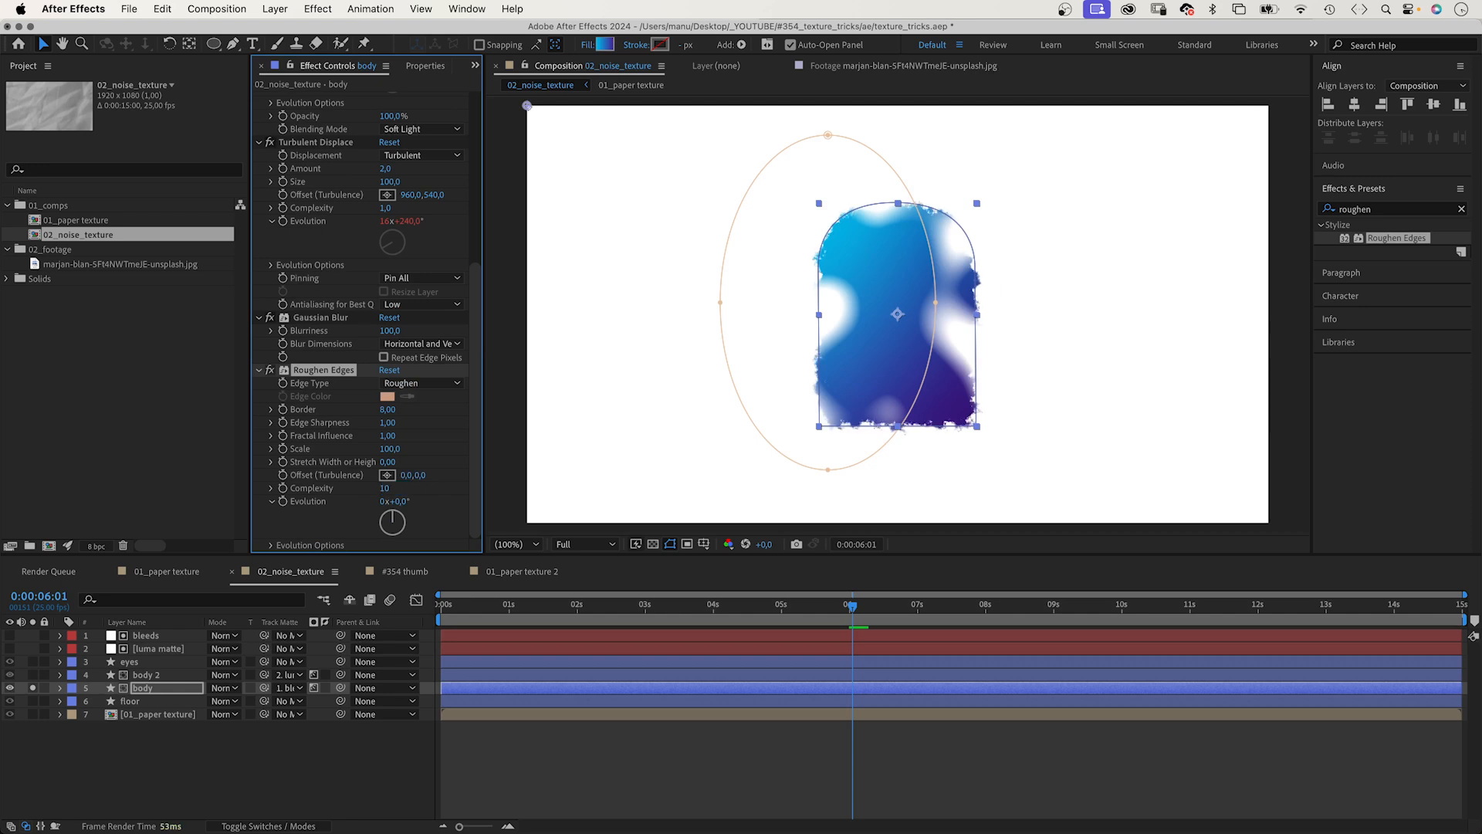
pyautogui.moveTo(281, 507)
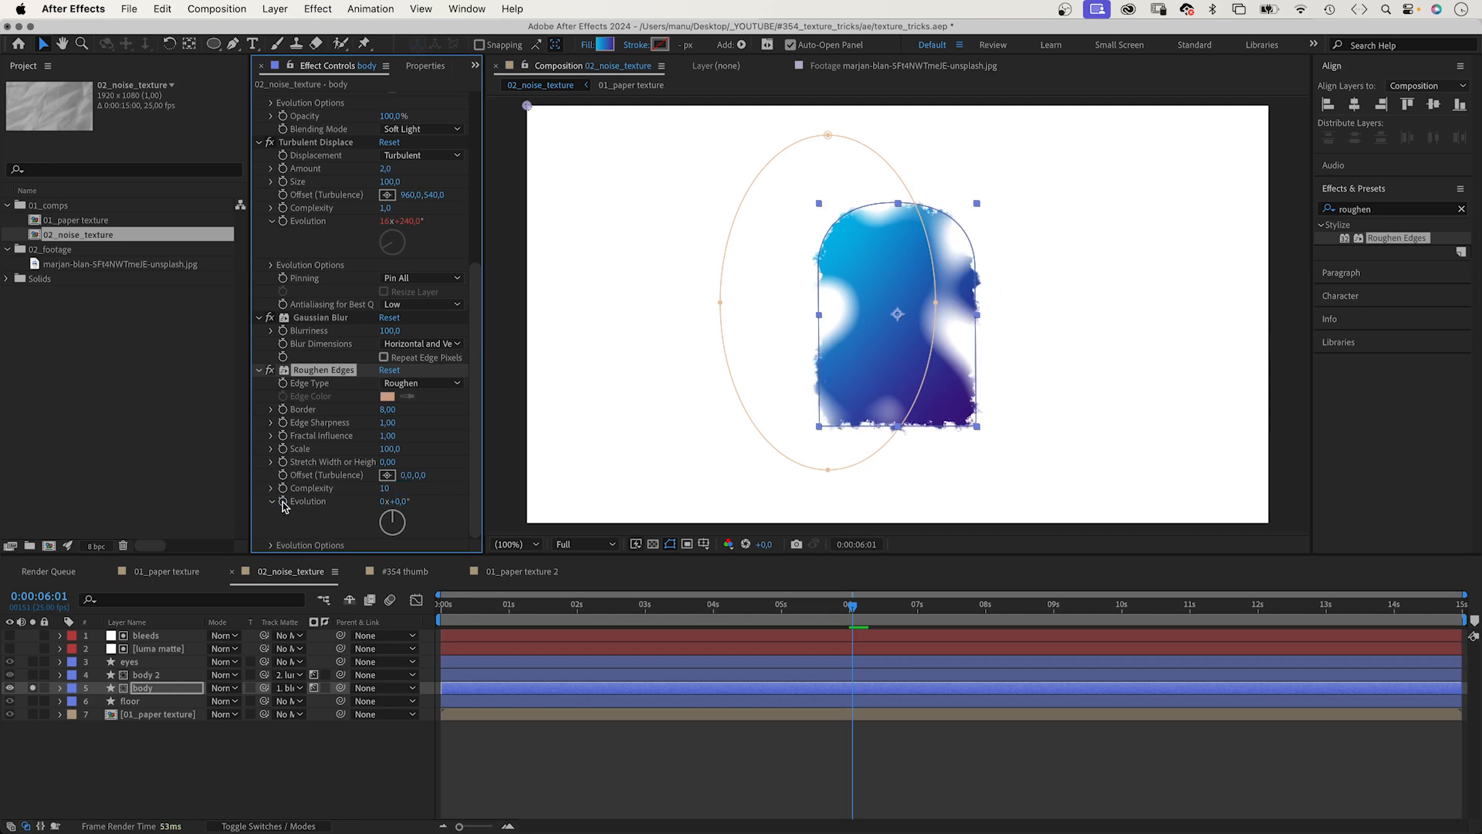